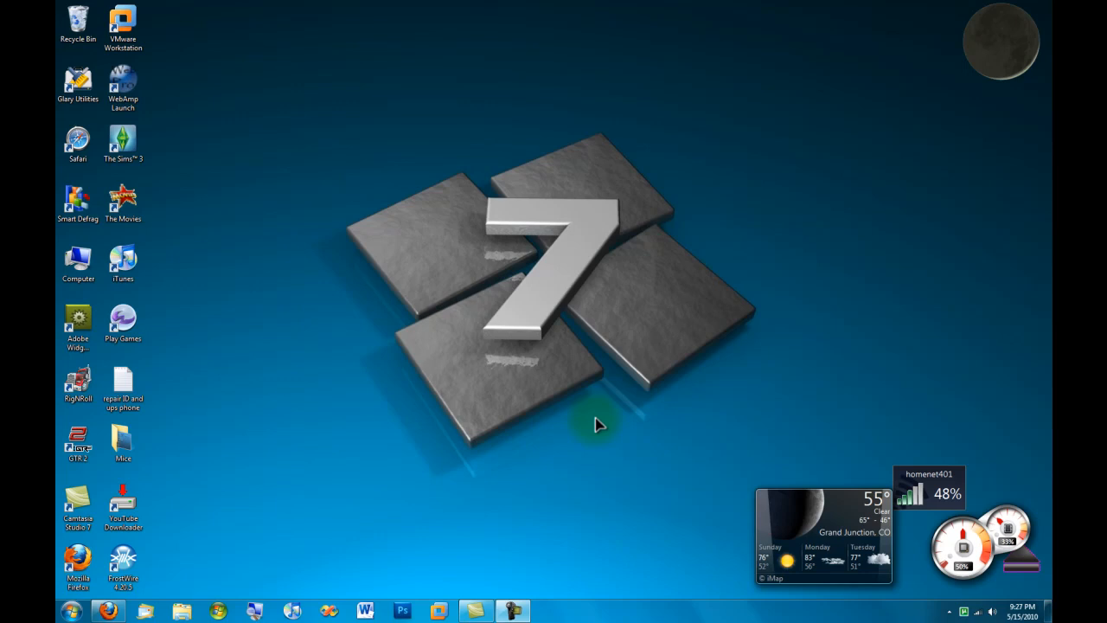
pyautogui.moveTo(436, 508)
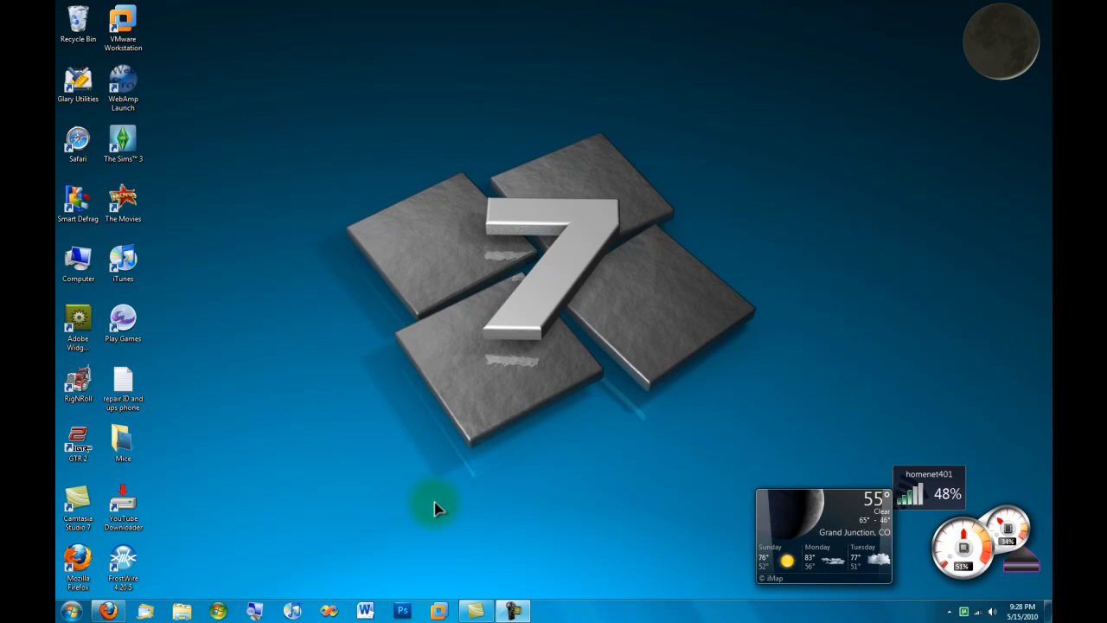
pyautogui.moveTo(342, 601)
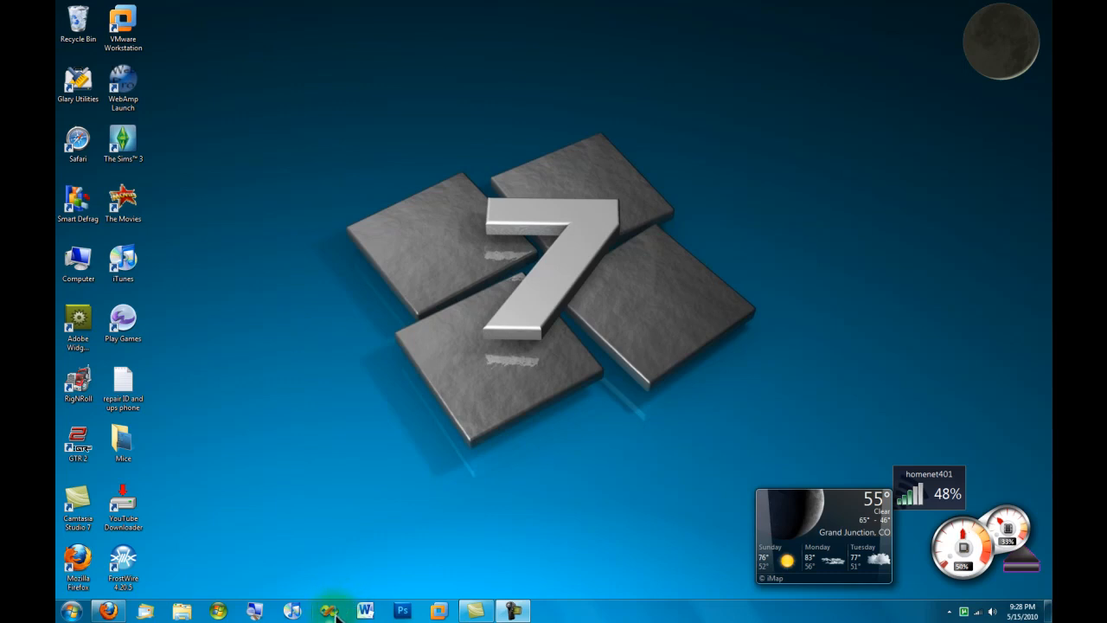
pyautogui.moveTo(328, 612)
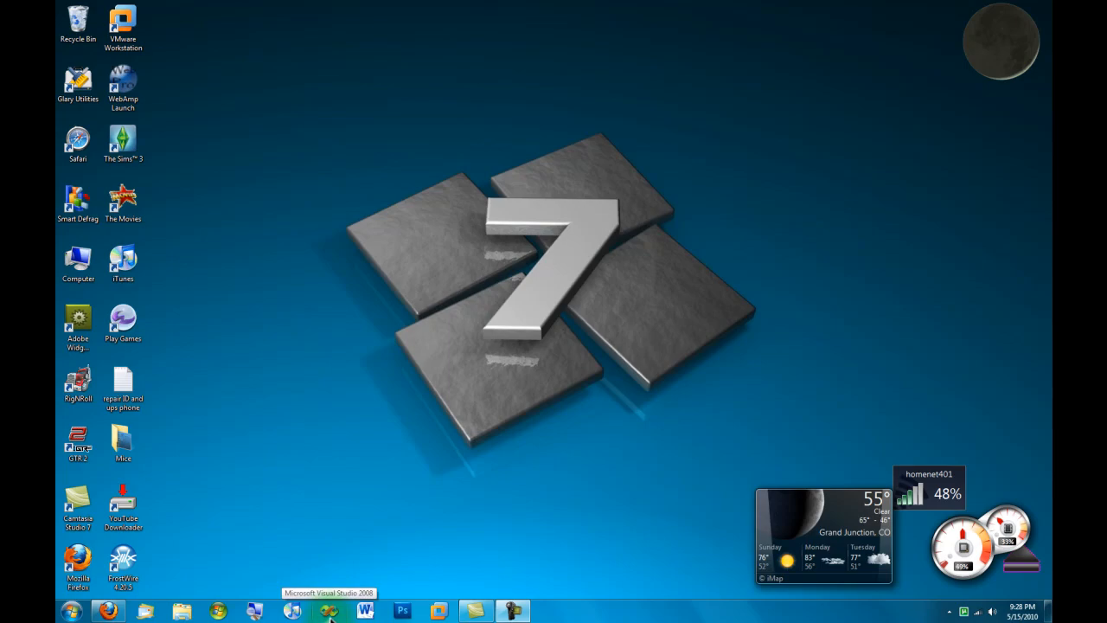
# Launch Visual Studio 2008 and start naming a new Windows Forms project colorchanger
pyautogui.click(328, 612)
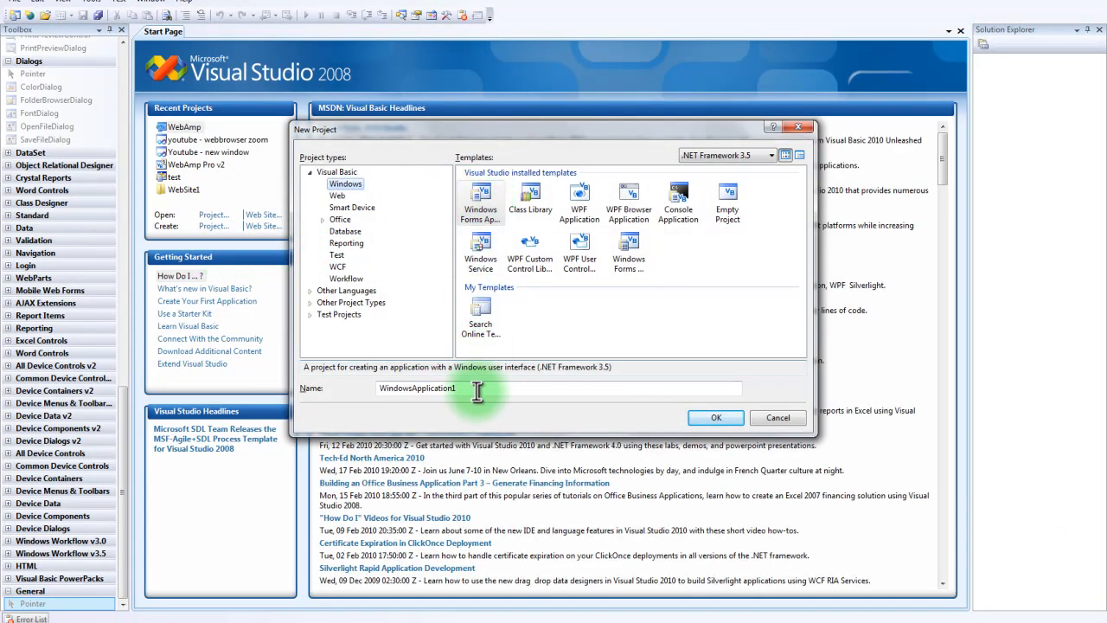
pyautogui.write('colorchanger')
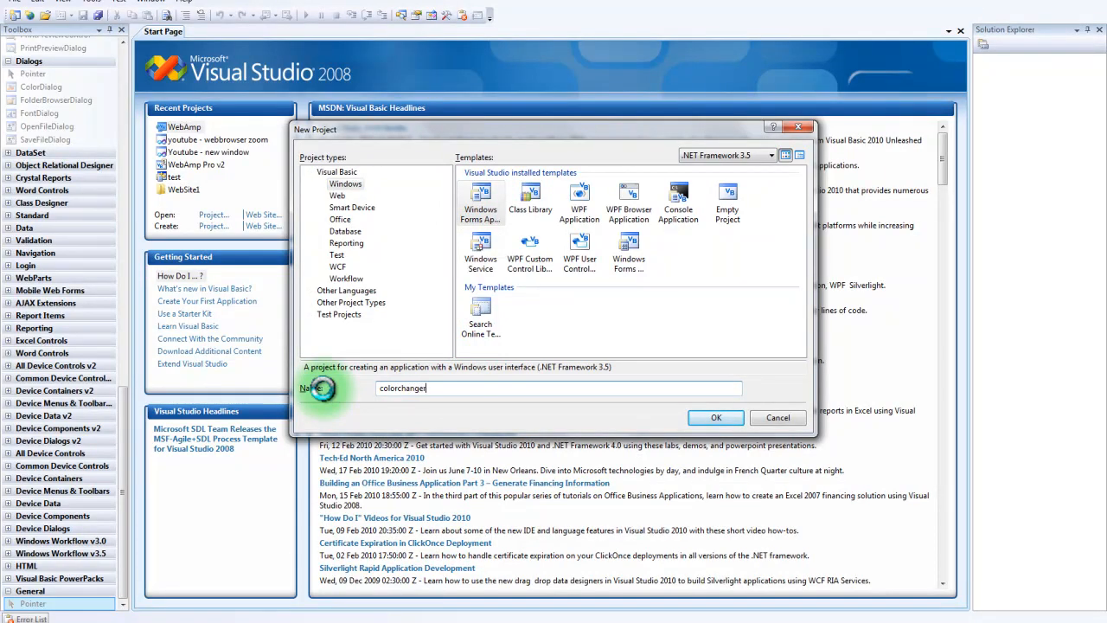
# Create the colorchanger project and enlarge its blank Form1
pyautogui.click(716, 417)
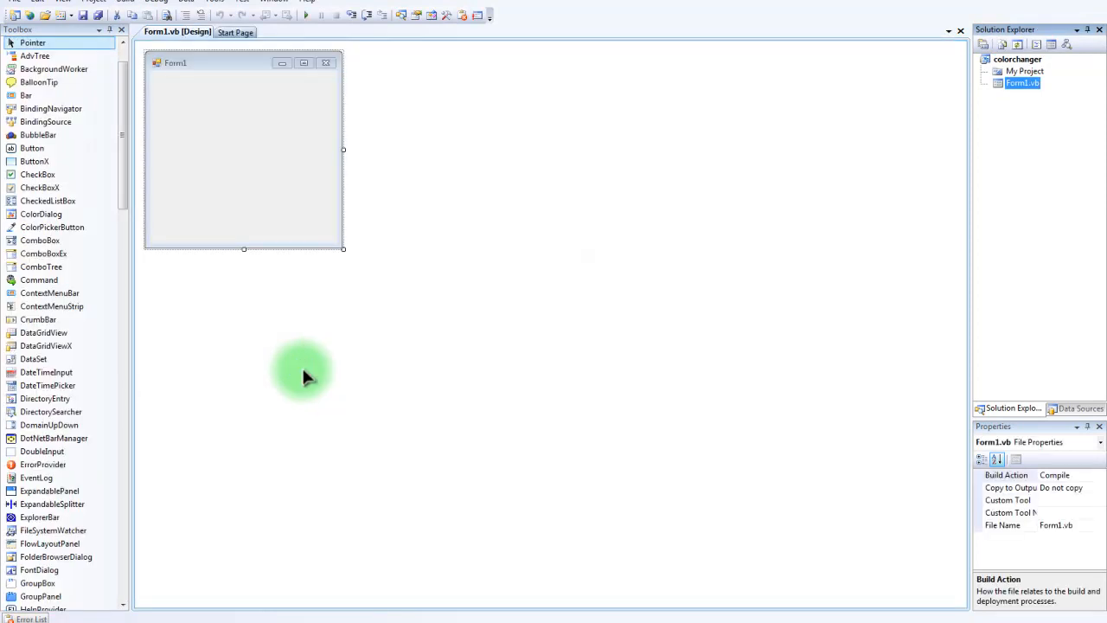
pyautogui.moveTo(344, 253)
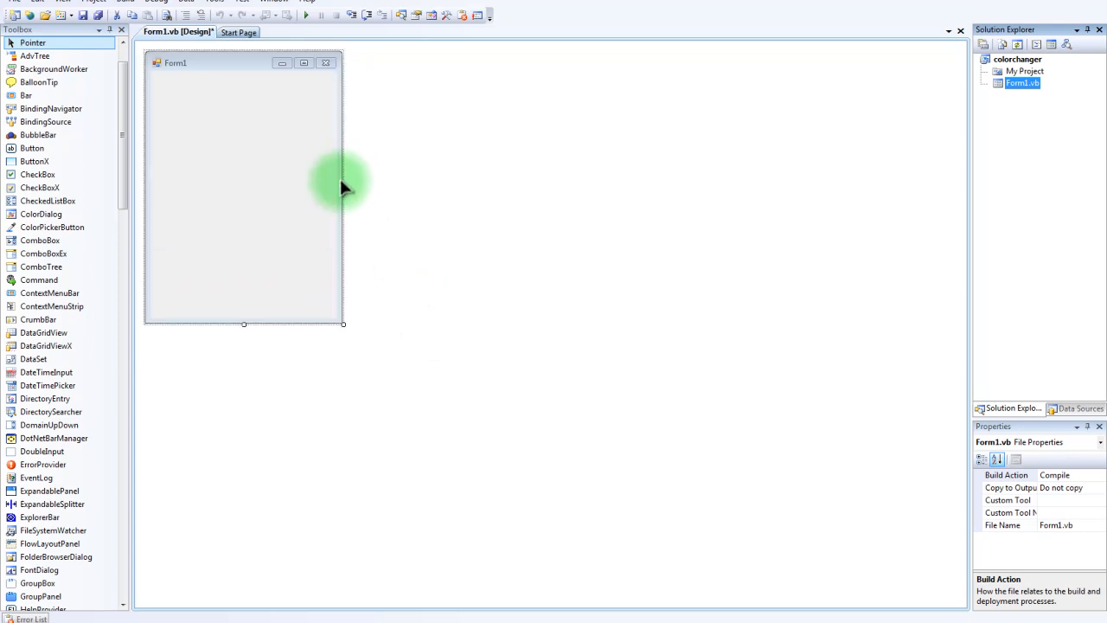
pyautogui.moveTo(342, 187); pyautogui.dragTo(505, 187)
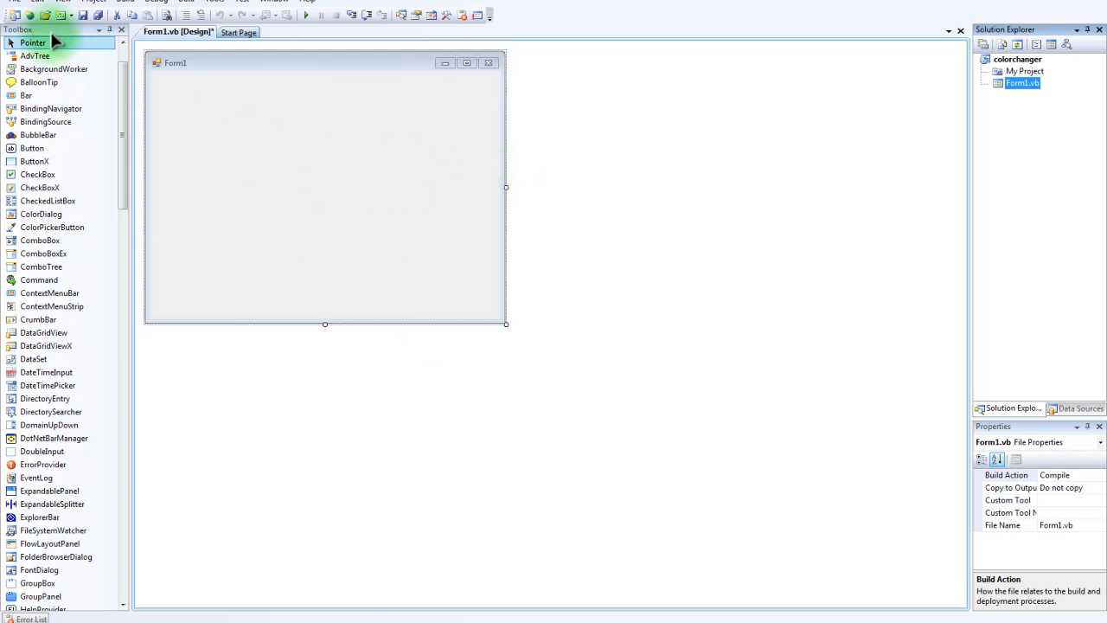
# Open the colorchanger project's properties from the Project menu
pyautogui.click(93, 1)
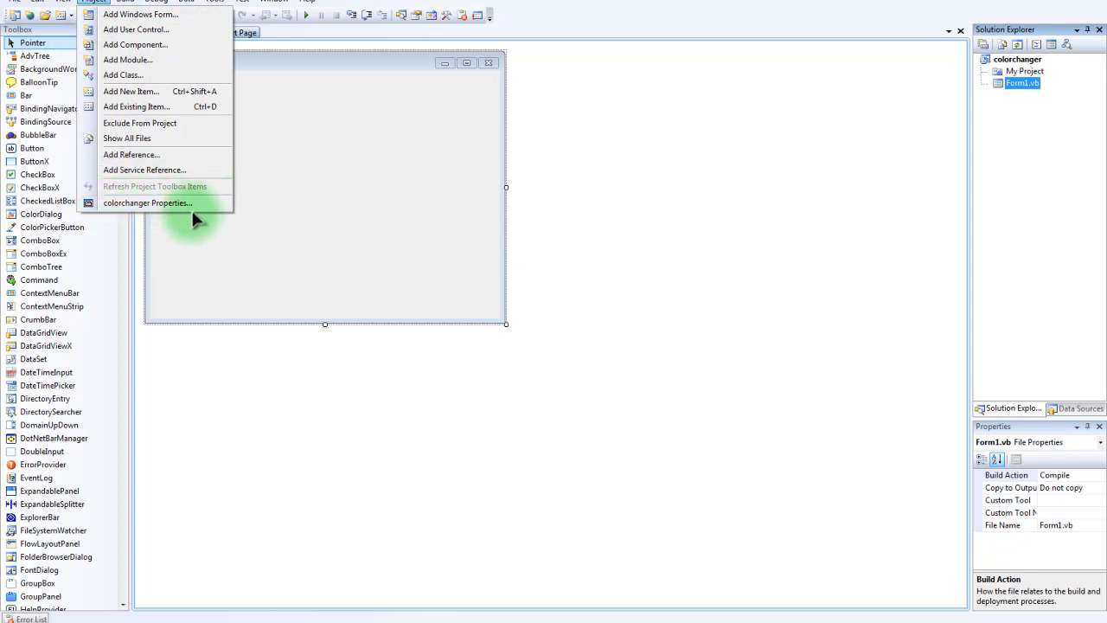
pyautogui.moveTo(117, 218)
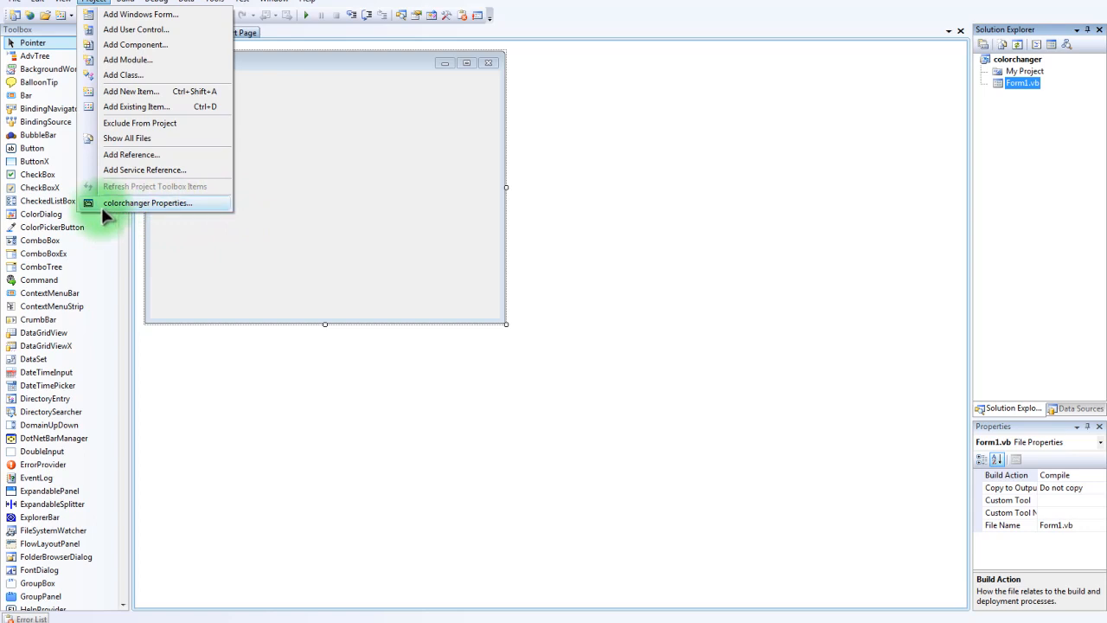
pyautogui.click(147, 202)
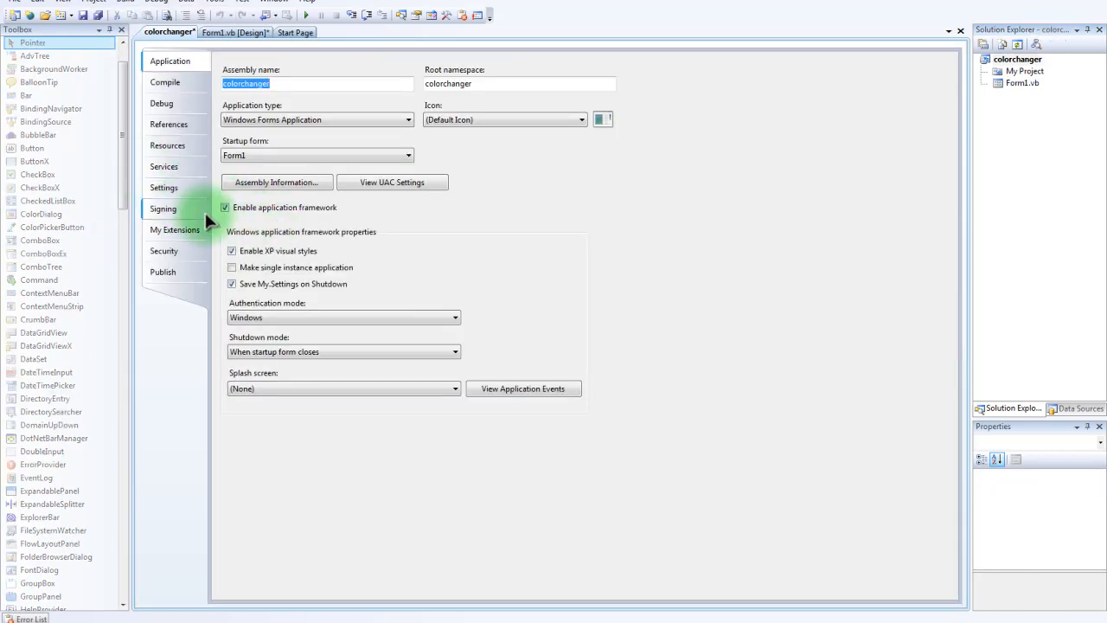
# Add a setting named color of type System.Drawing.Color with the web colour ForestGreen
pyautogui.click(163, 186)
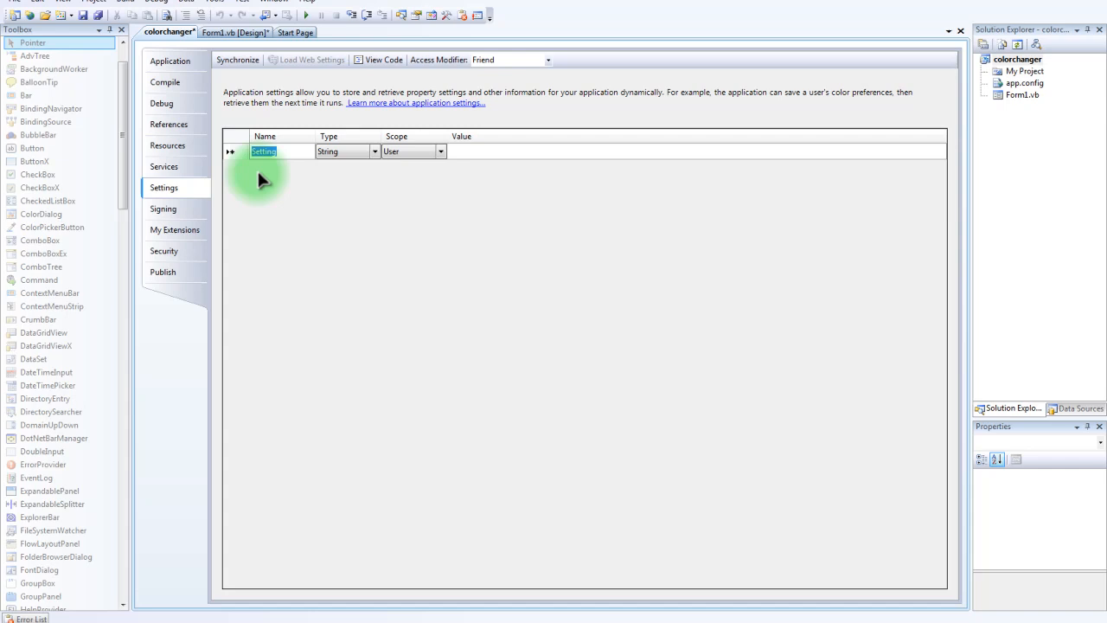
pyautogui.write('color')
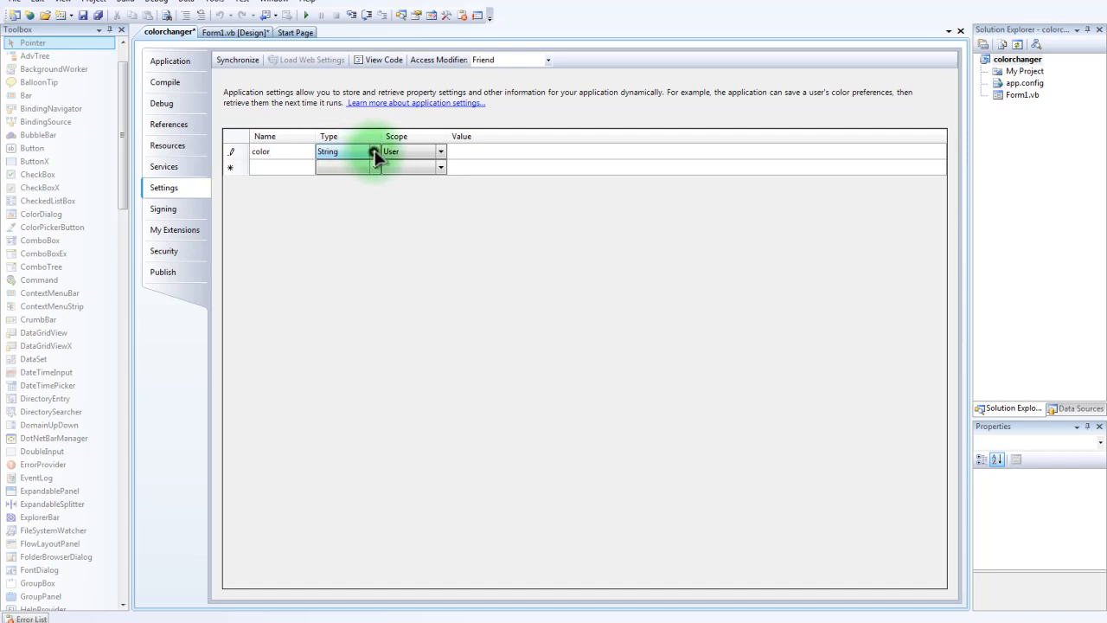
pyautogui.click(373, 152)
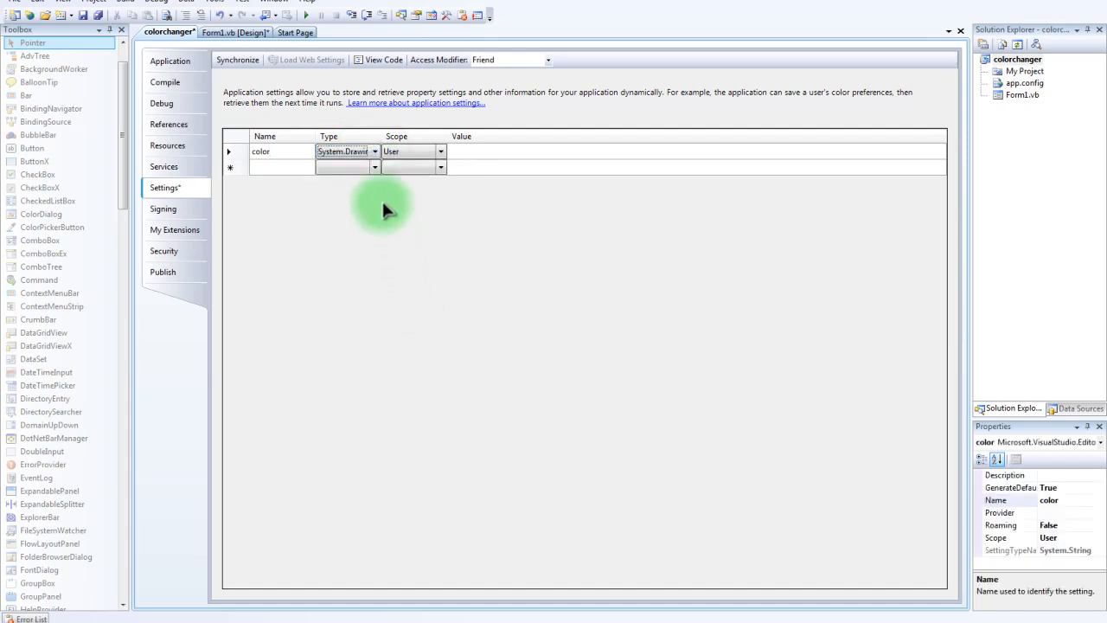
pyautogui.click(373, 152)
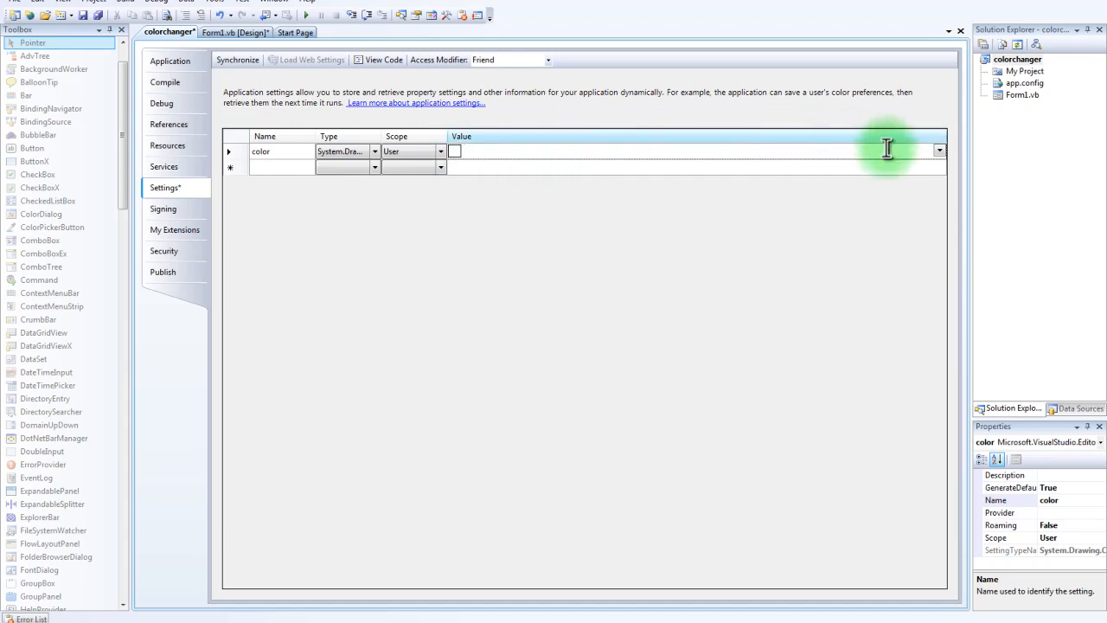
pyautogui.click(939, 151)
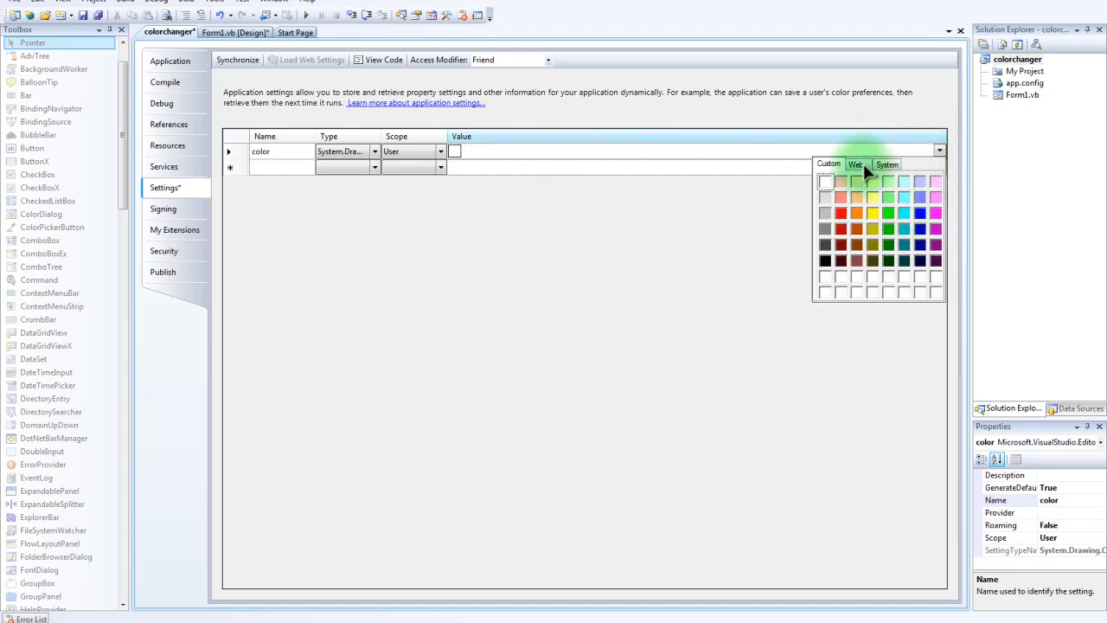
pyautogui.click(855, 164)
pyautogui.write('f')
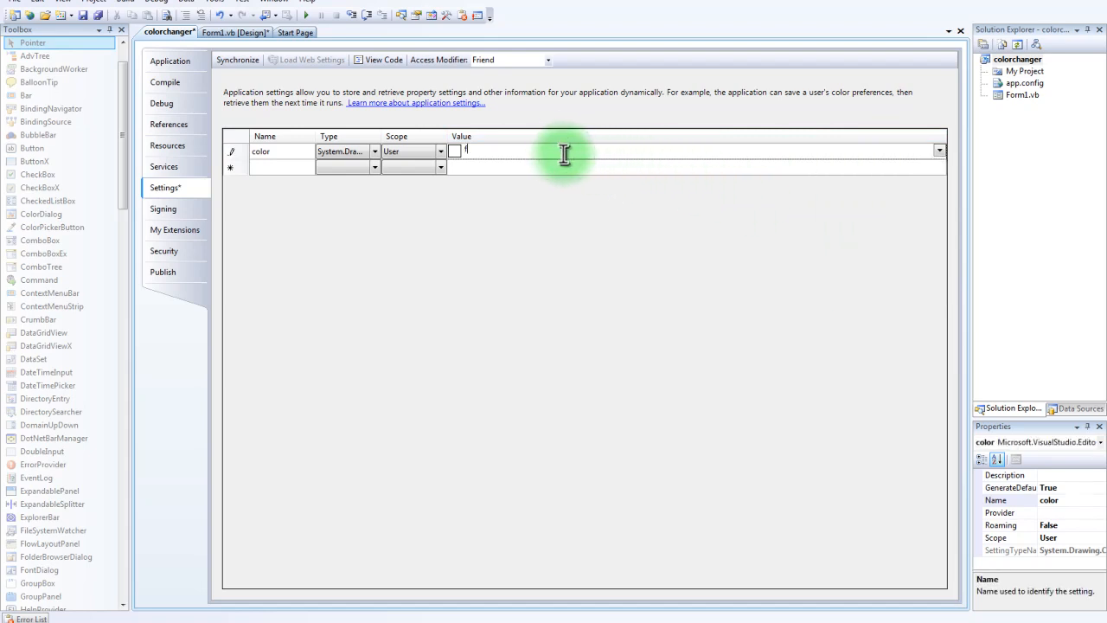
pyautogui.write('orestgr')
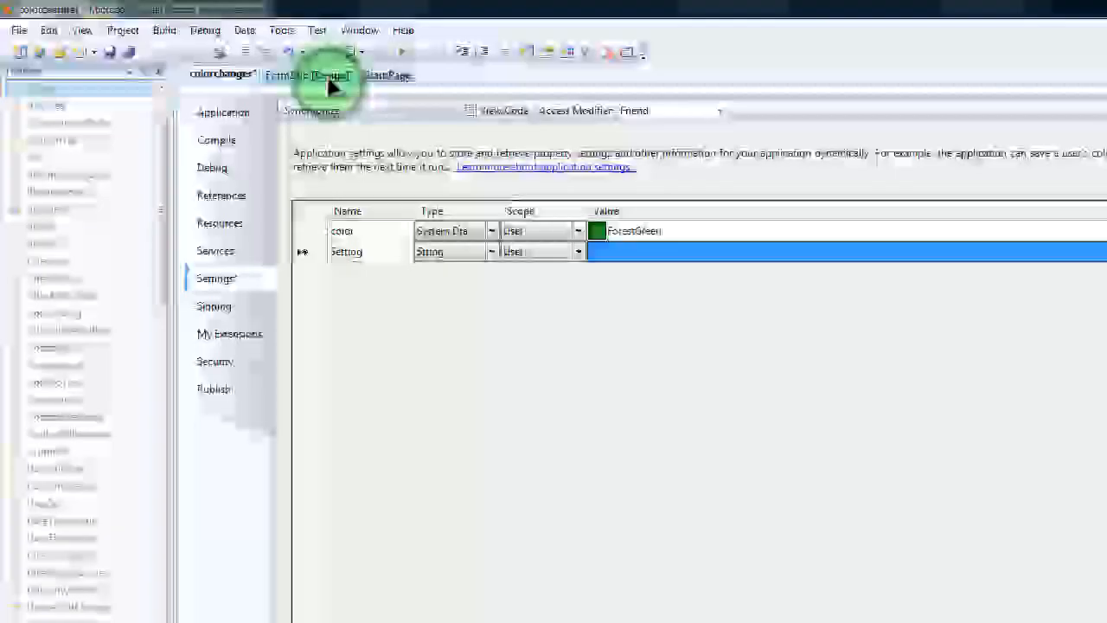
# Write Me.BackColor = My.Settings.color in Form1_Load, then return to the designer
pyautogui.click(307, 74)
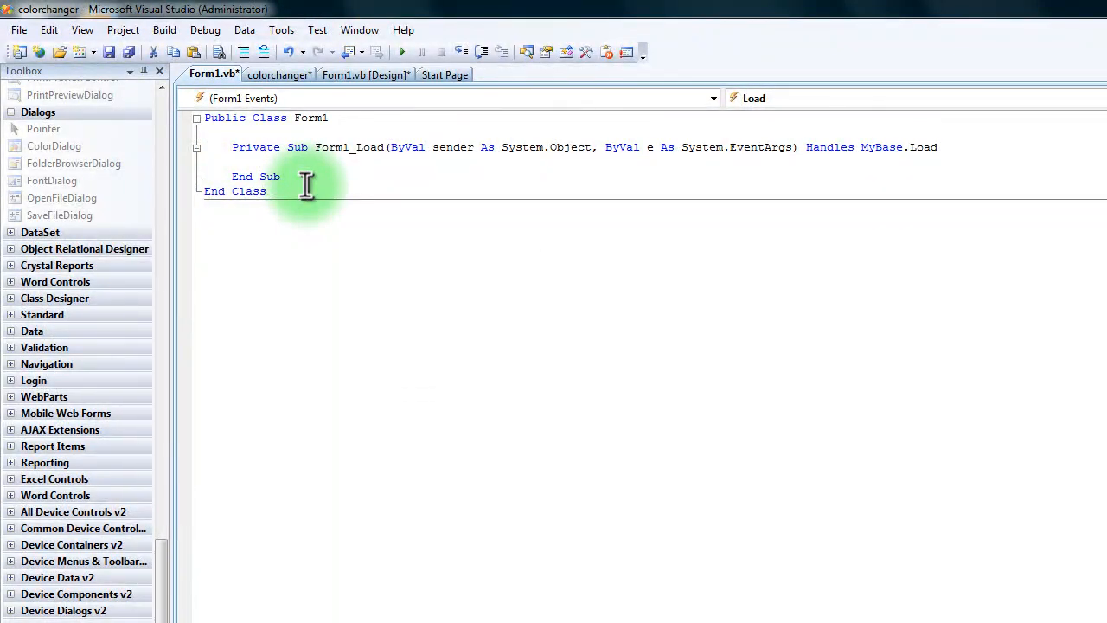
pyautogui.write('Me.bac')
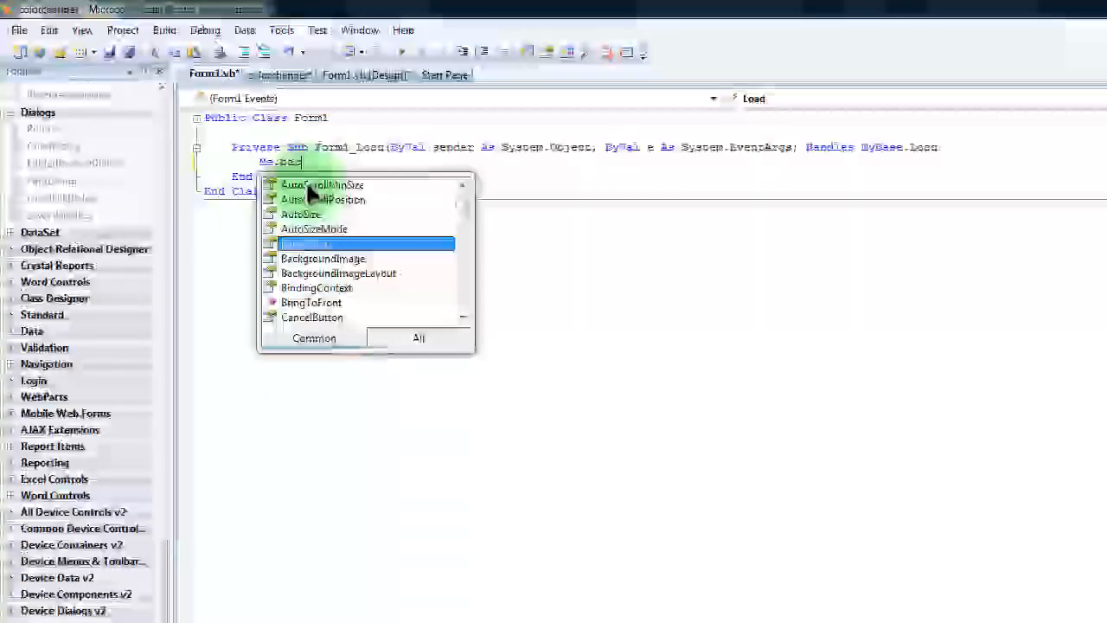
pyautogui.write('ackColor=m')
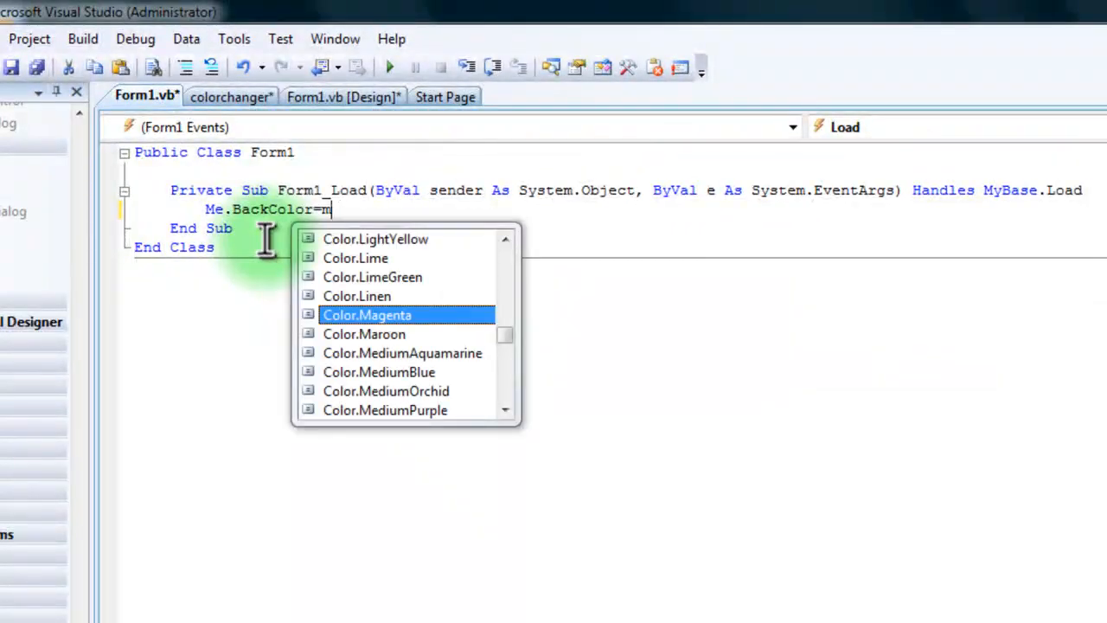
pyautogui.write('y.')
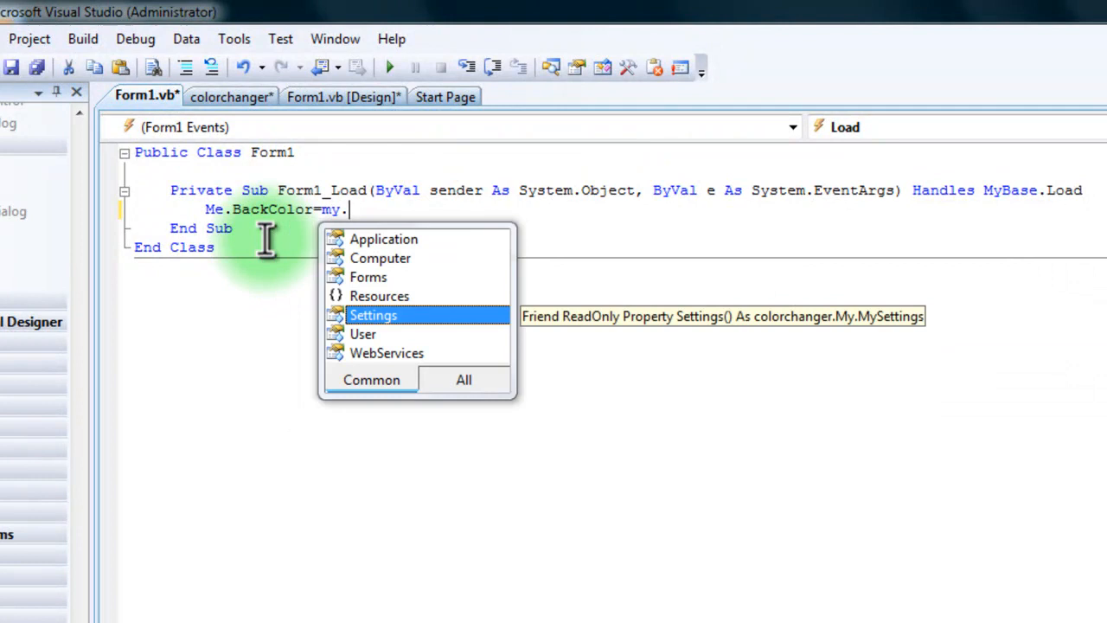
pyautogui.write('Settings.v')
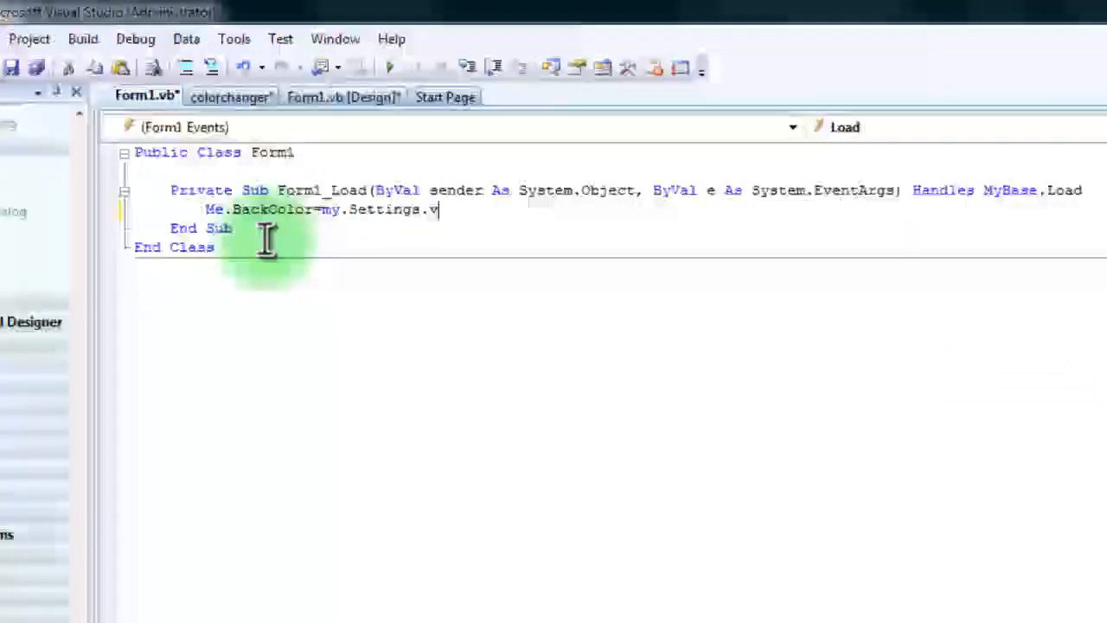
pyautogui.write('.')
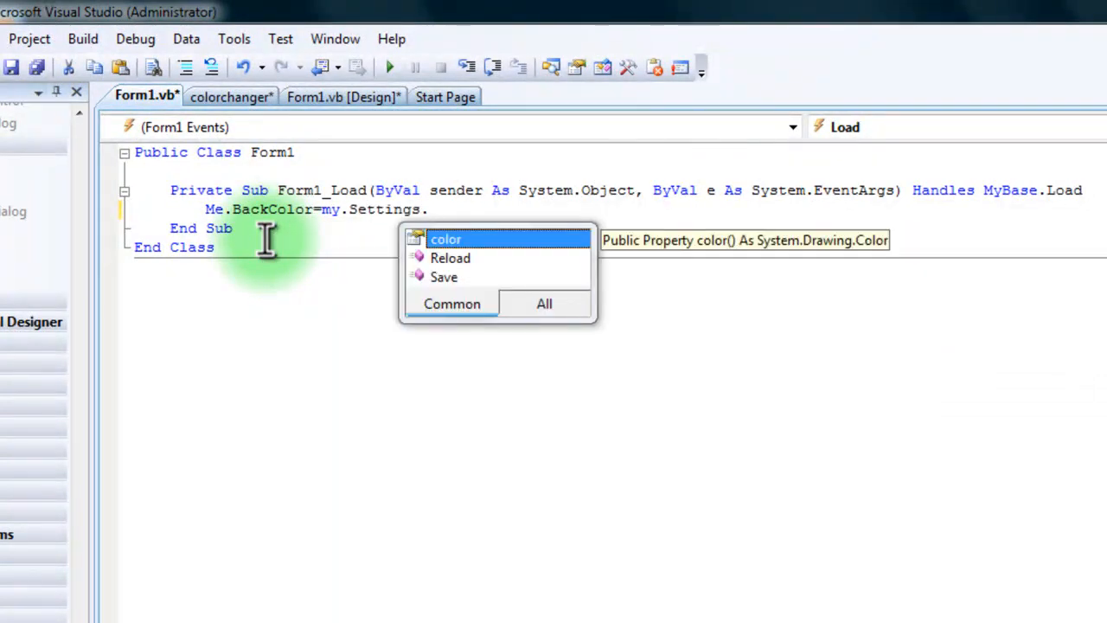
pyautogui.moveTo(446, 258)
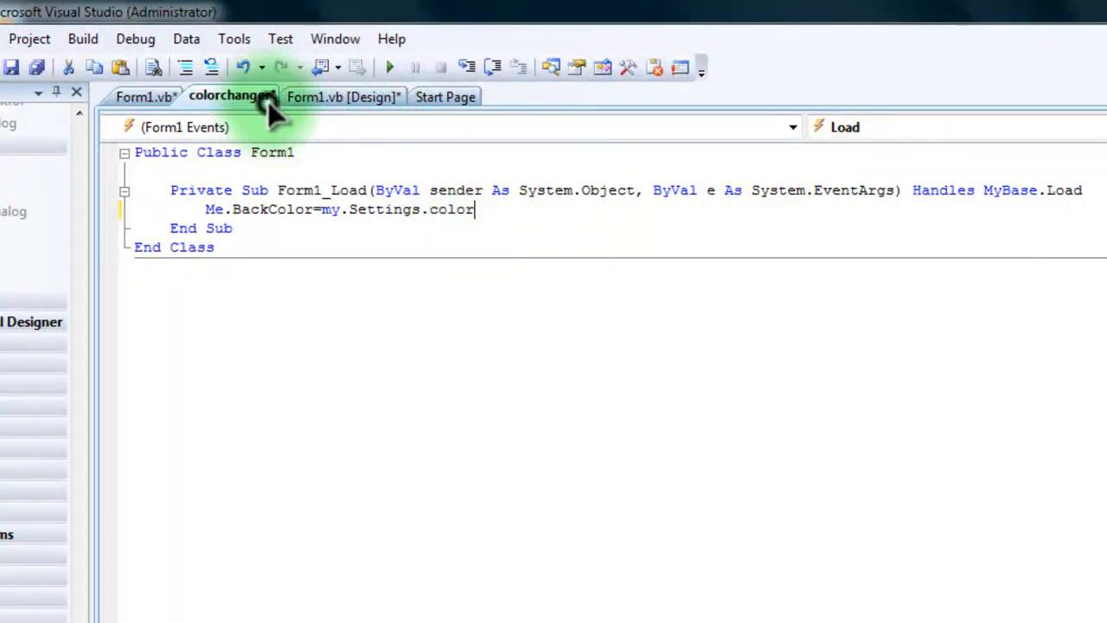
pyautogui.click(343, 97)
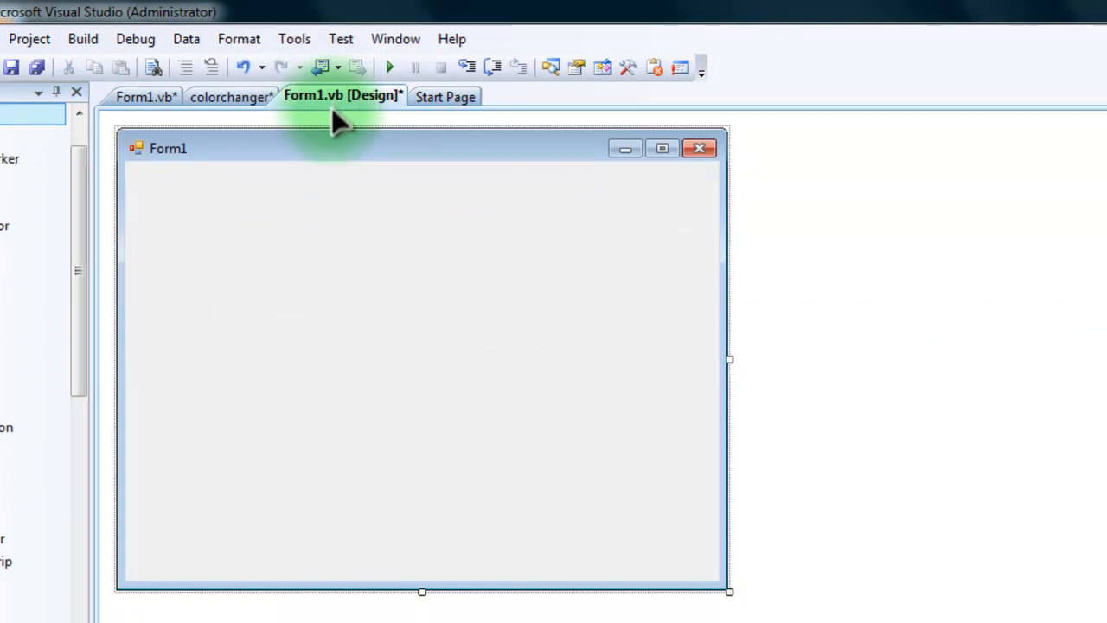
pyautogui.moveTo(26, 312)
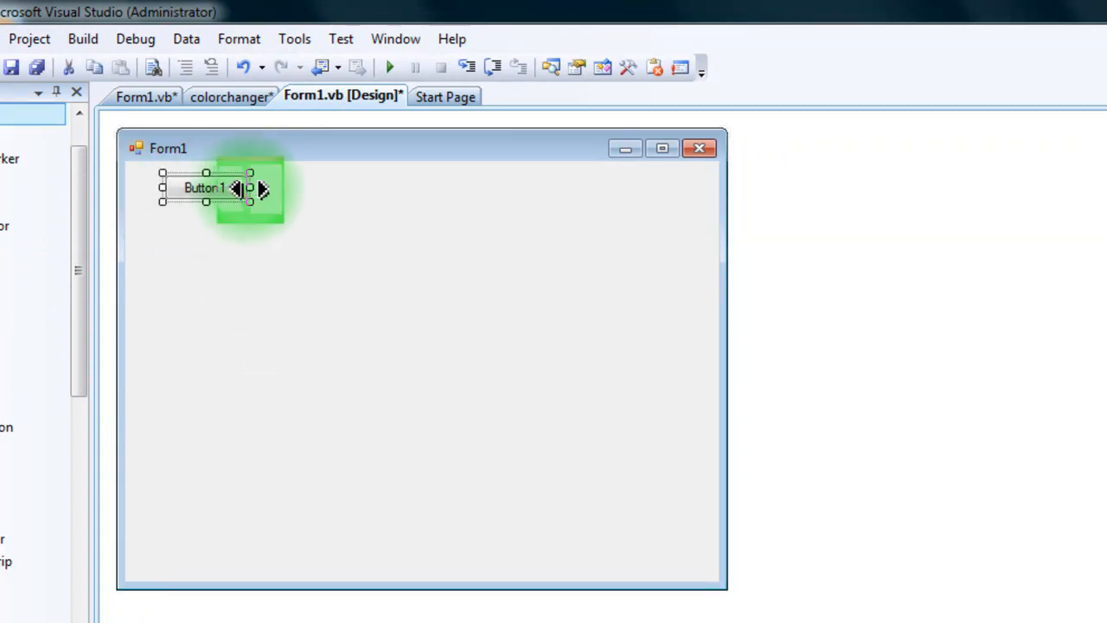
# Widen Button1 across the form top and label it select color
pyautogui.moveTo(251, 187); pyautogui.dragTo(415, 187)
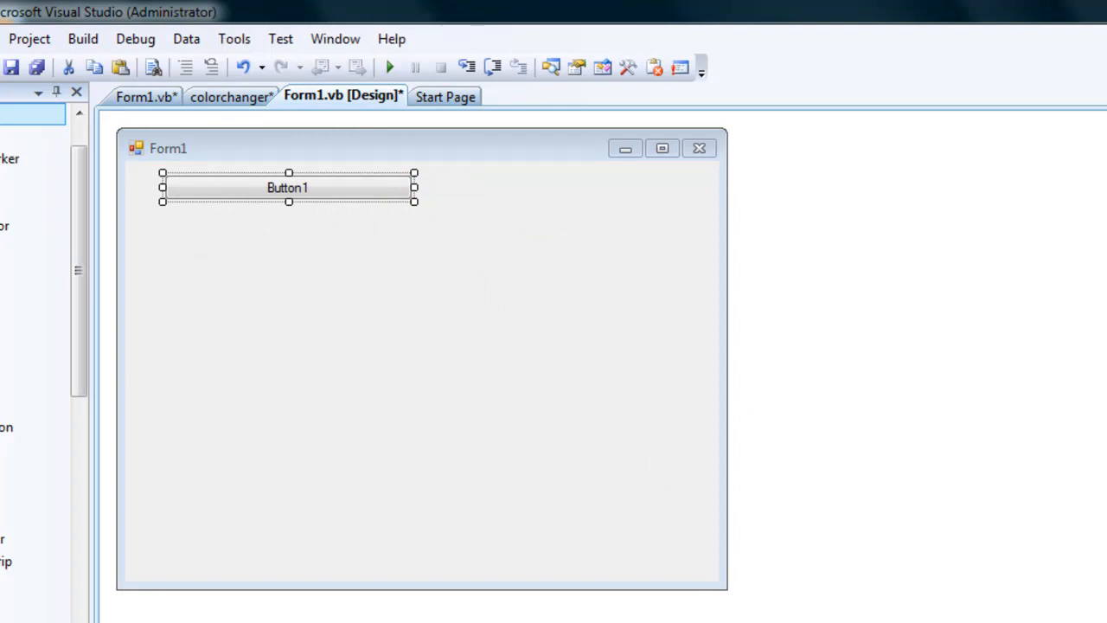
pyautogui.write('select color')
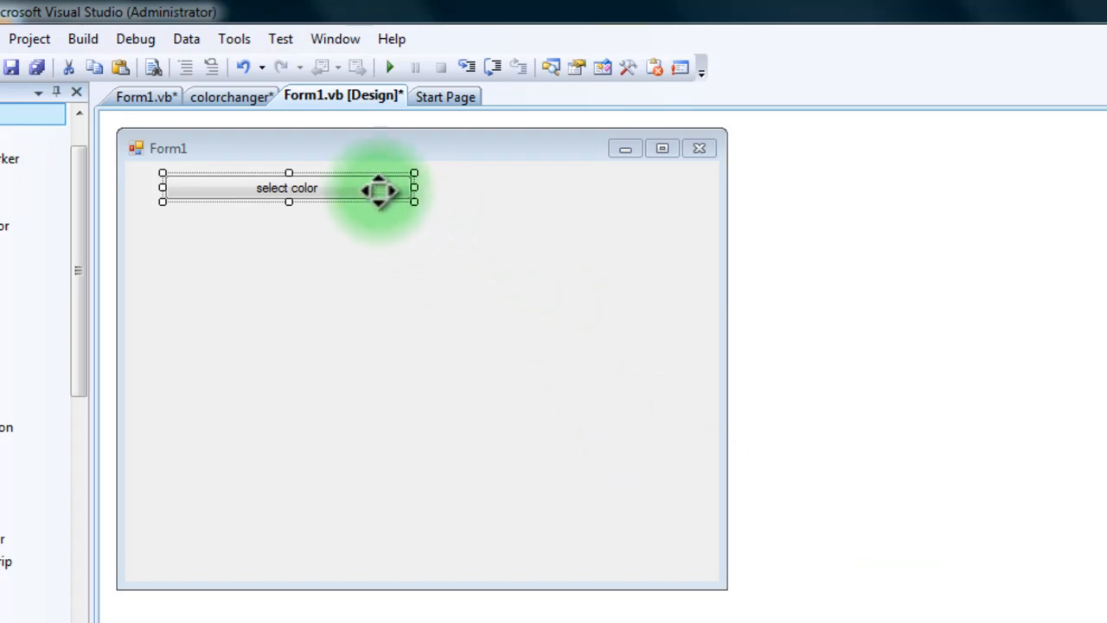
pyautogui.click(141, 97)
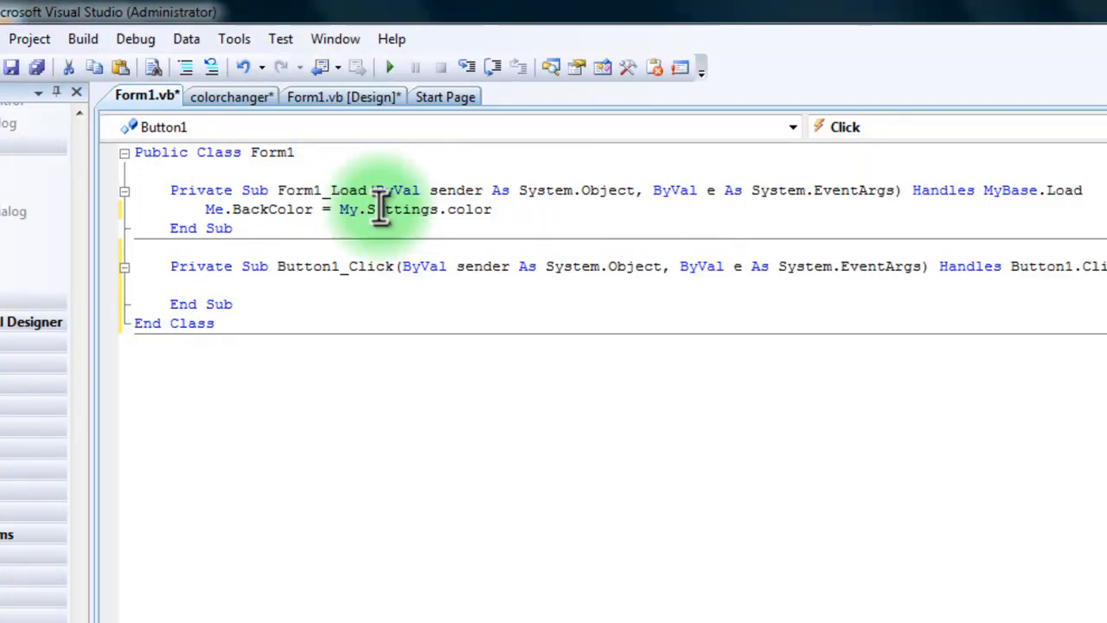
# Write Dim colordig As New ColorDialog and colordig.ShowDialog() in Button1_Click
pyautogui.write('Dim')
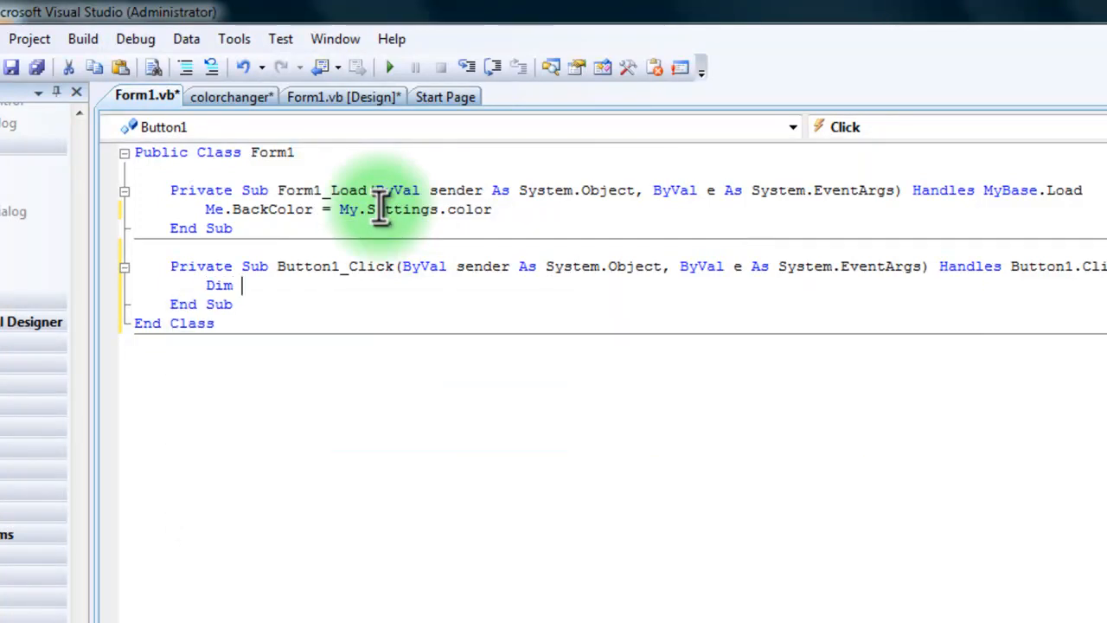
pyautogui.write('colo')
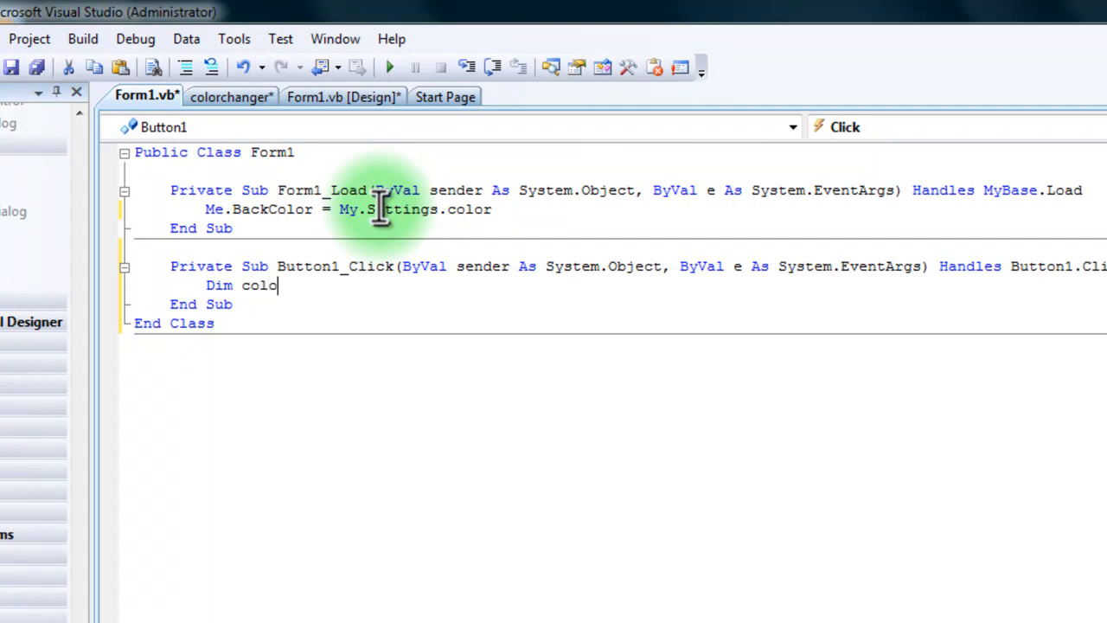
pyautogui.write('di')
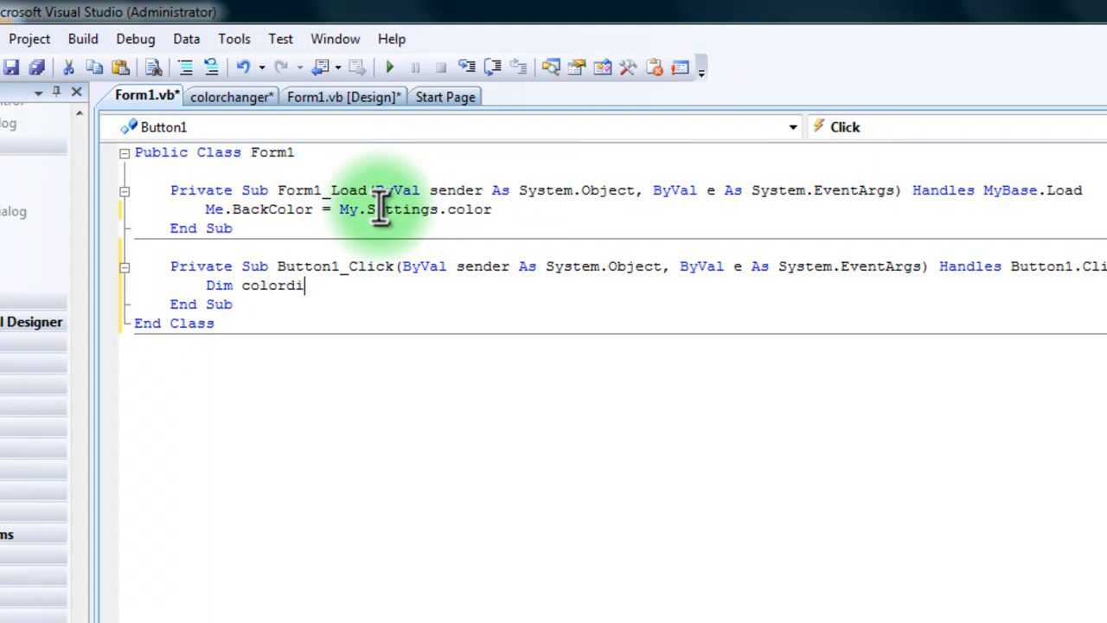
pyautogui.write('g')
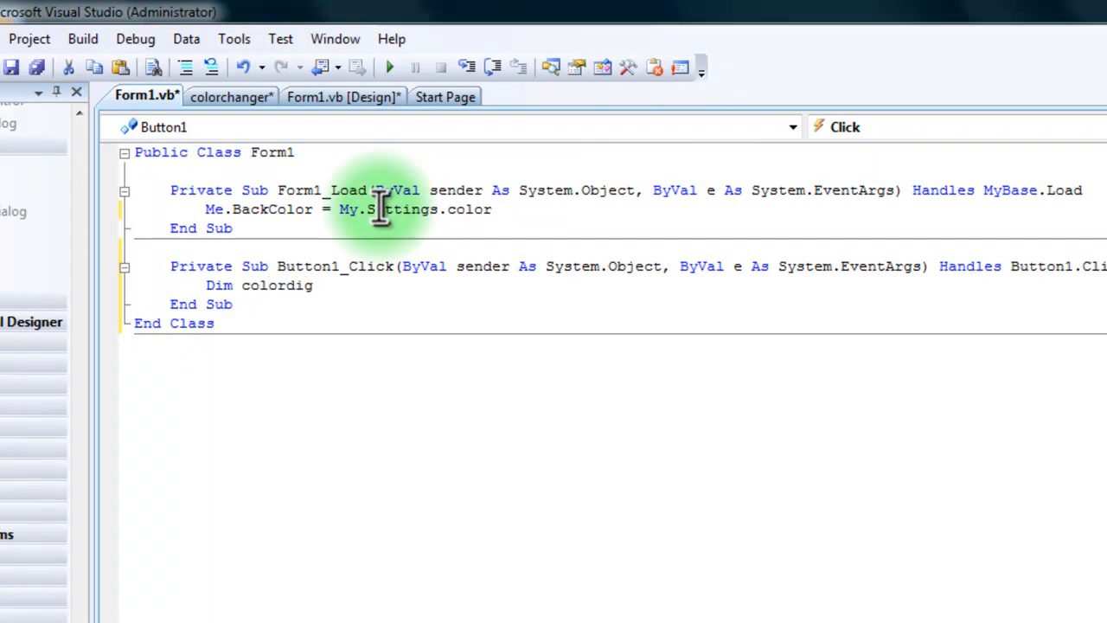
pyautogui.write('As New colo')
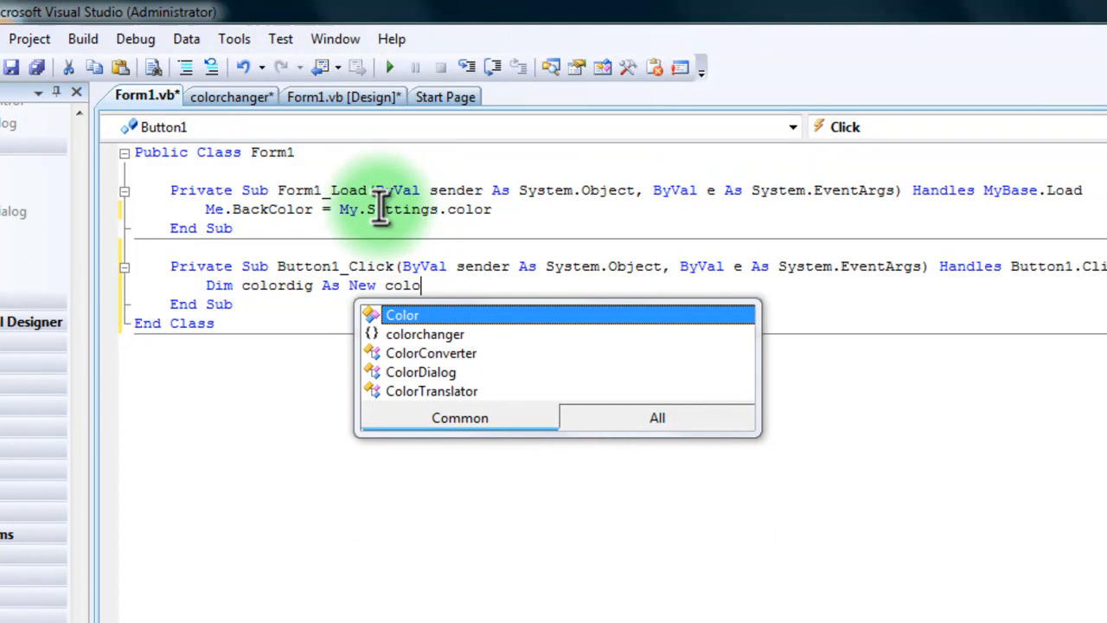
pyautogui.write('d')
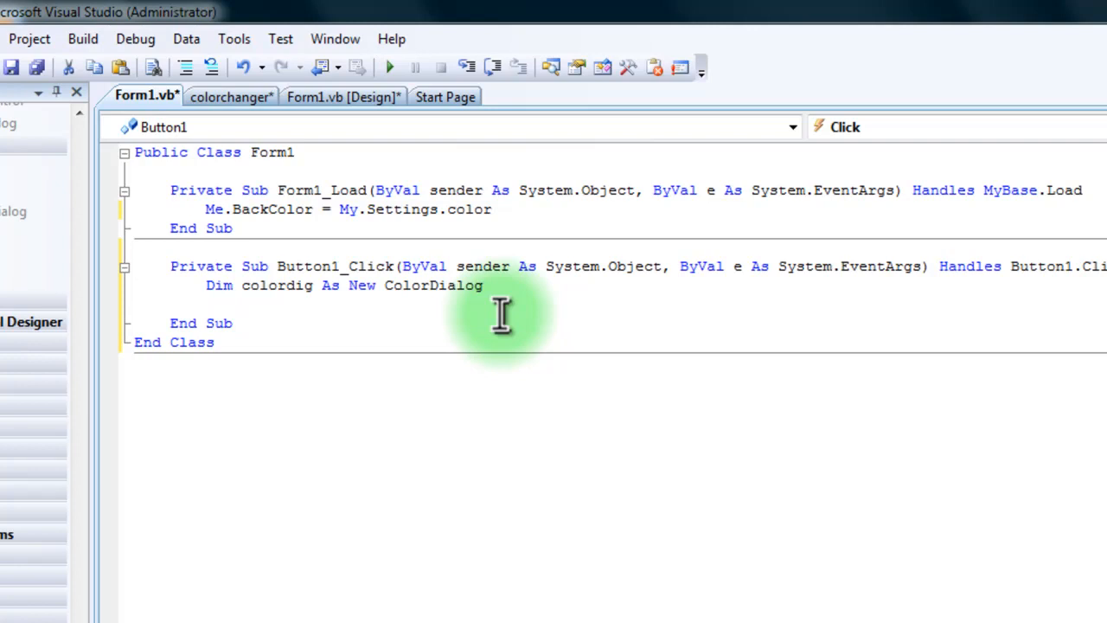
pyautogui.write('color.')
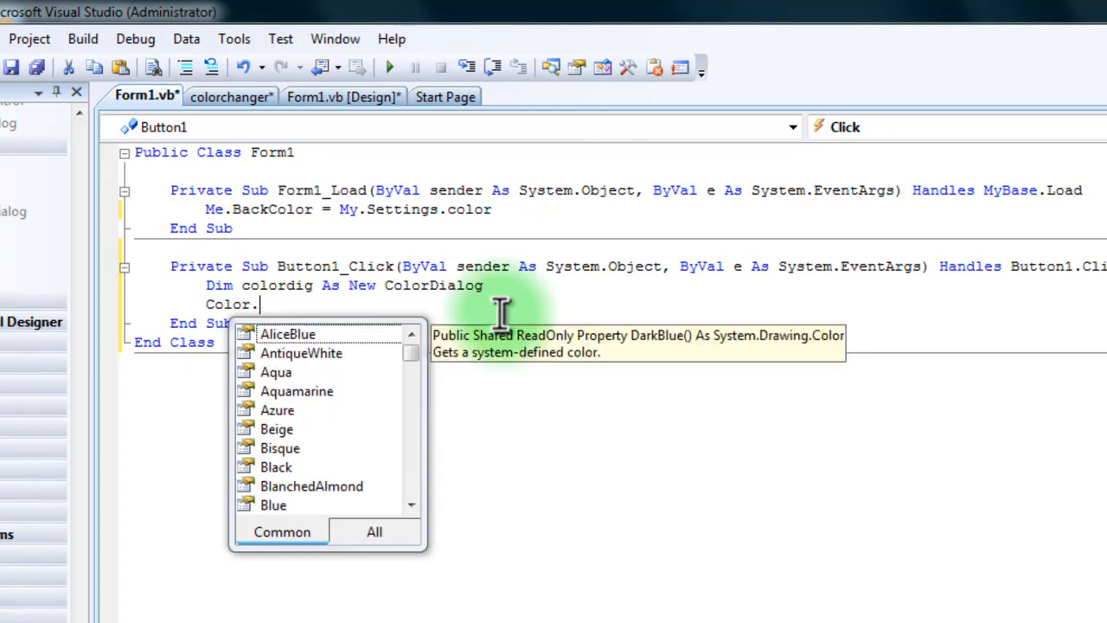
pyautogui.write('sho')
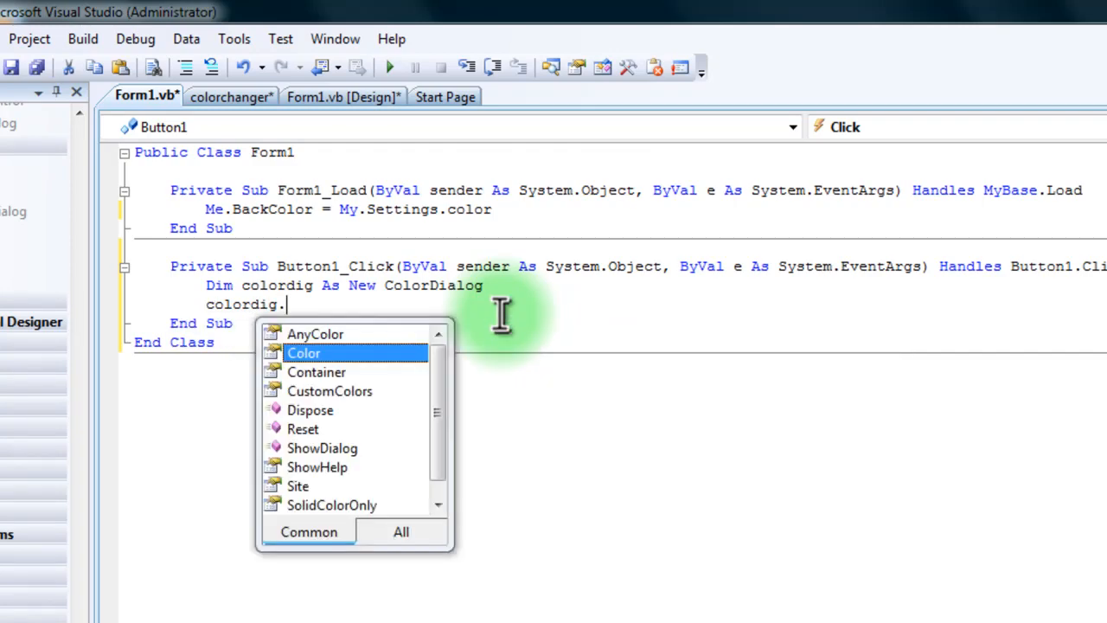
pyautogui.write('ShowDialog()')
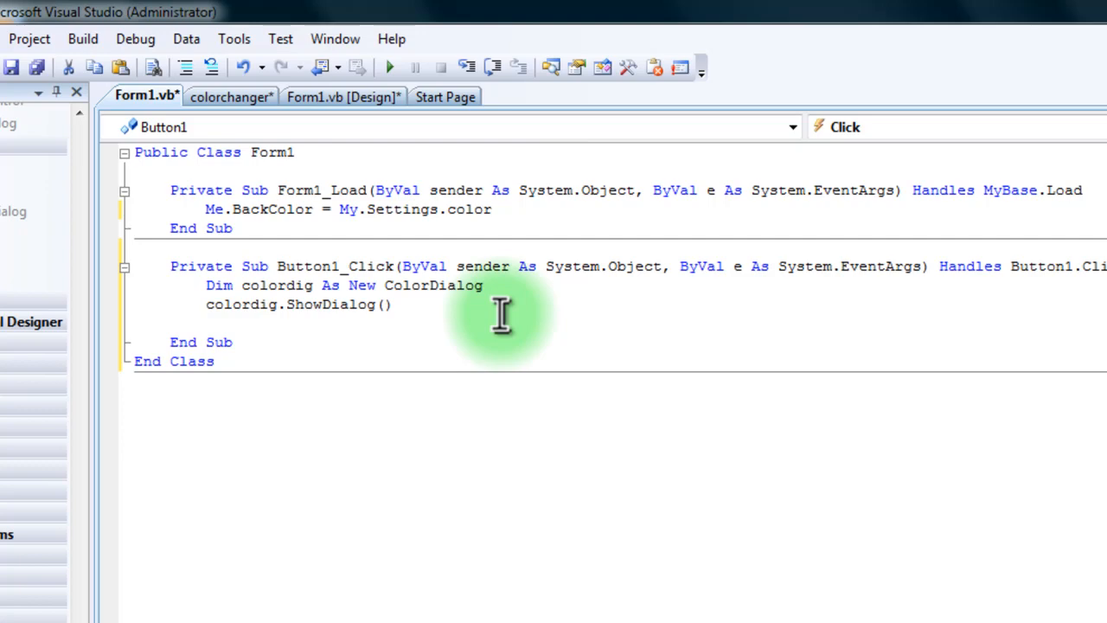
pyautogui.write('Me.')
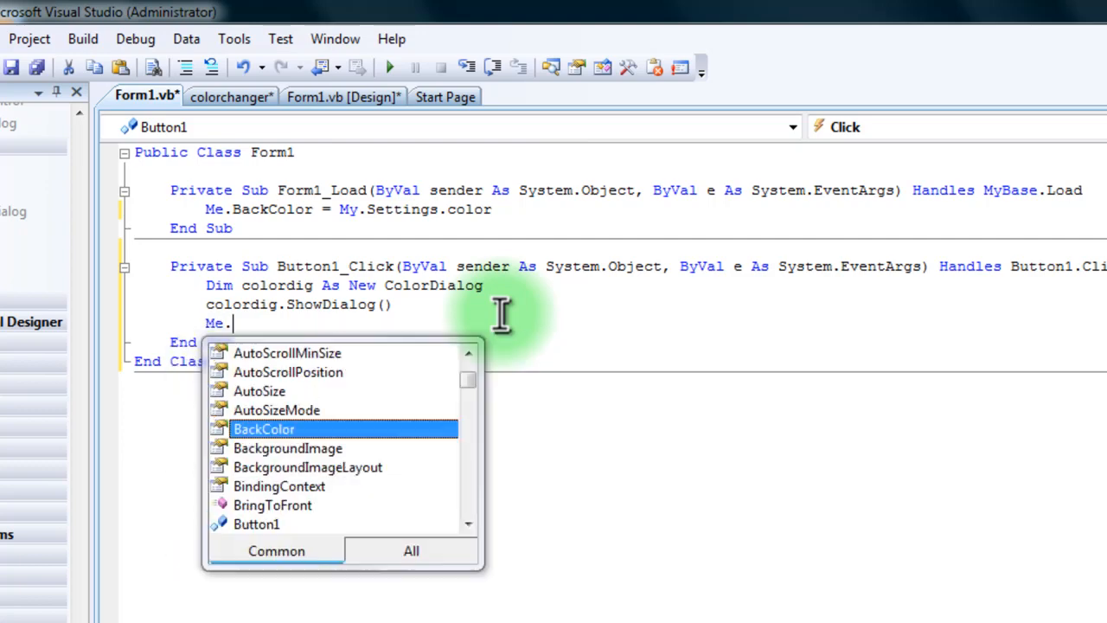
# Write Me.BackColor = colordig.Color to apply the chosen colour to the form
pyautogui.write('bac')
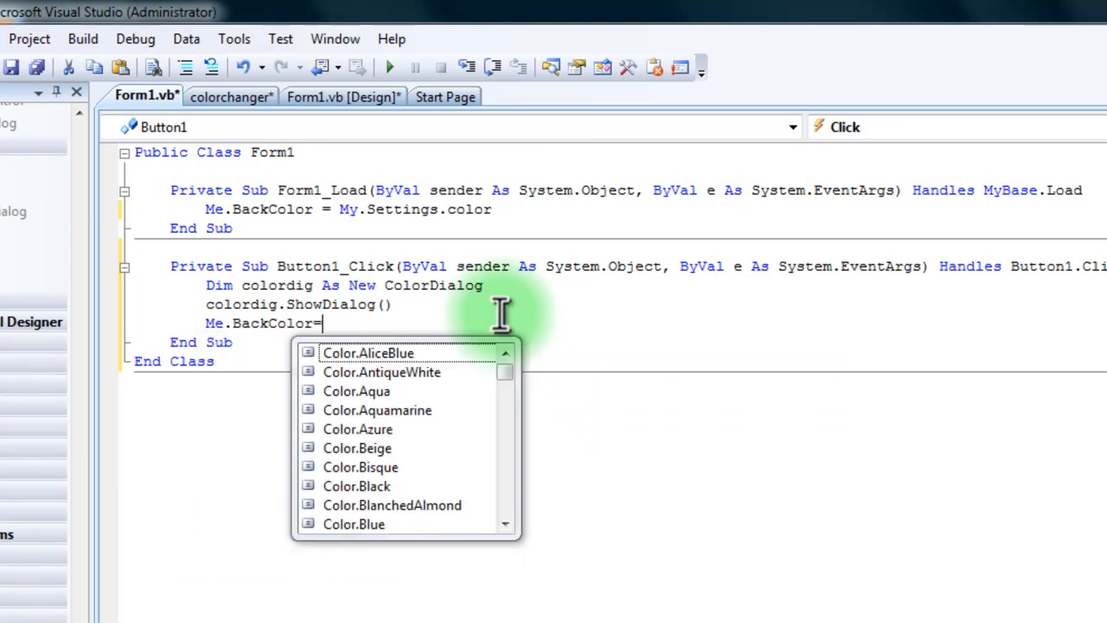
pyautogui.write('colord')
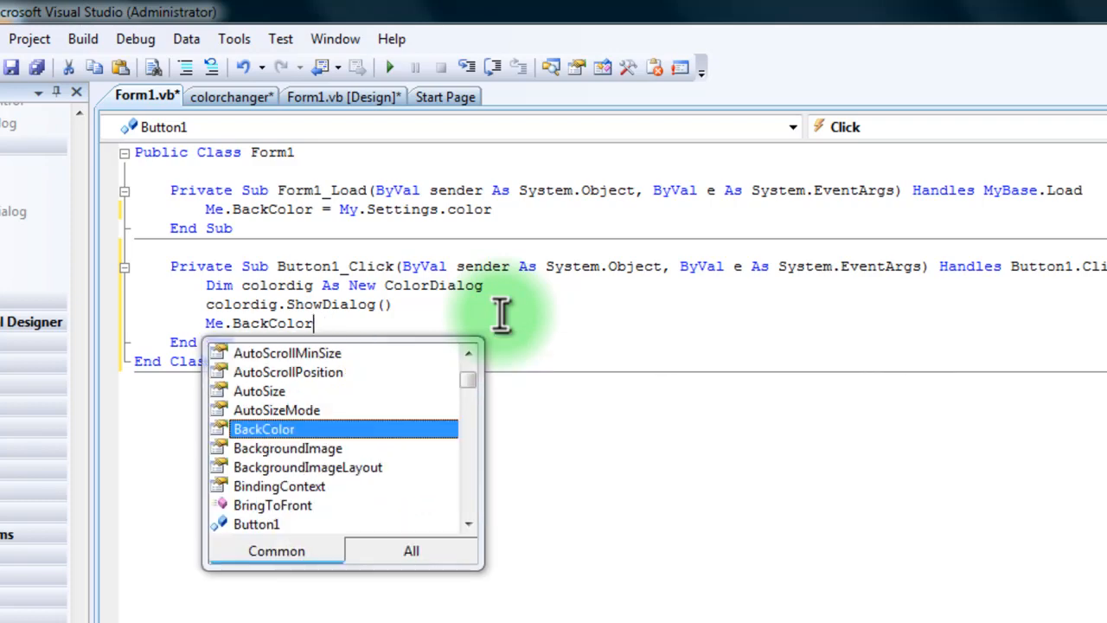
pyautogui.write('=')
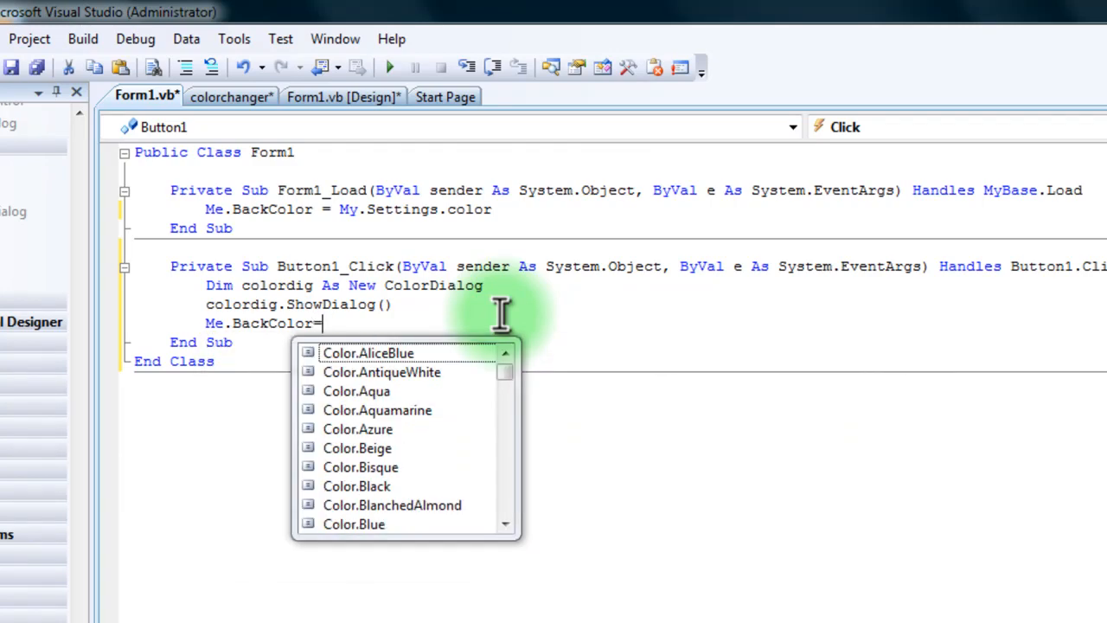
pyautogui.write('colord')
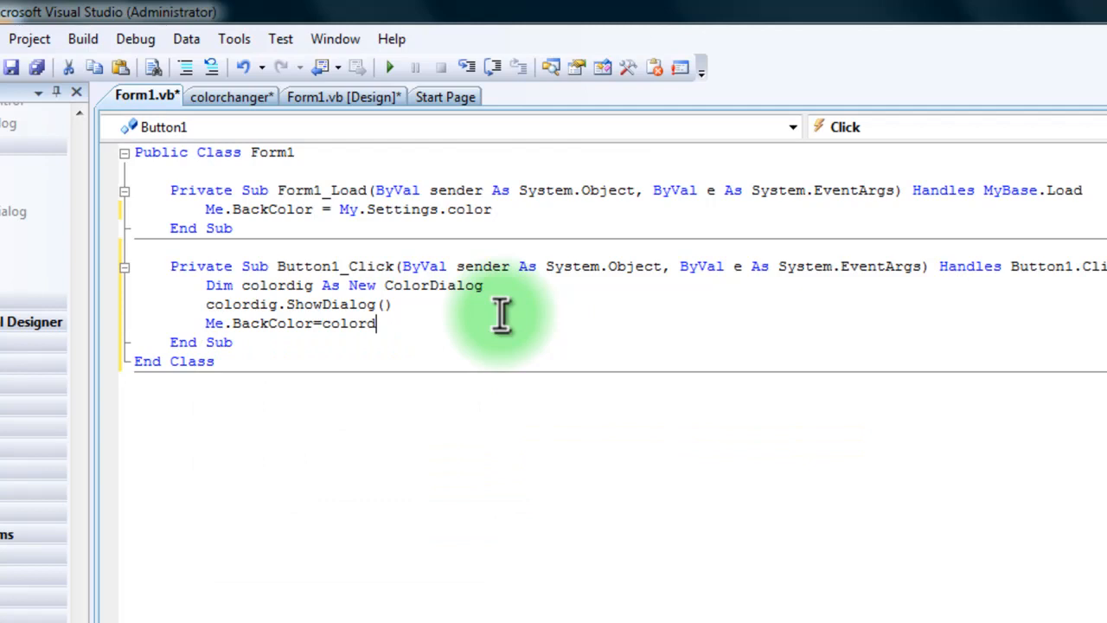
pyautogui.write('.Color')
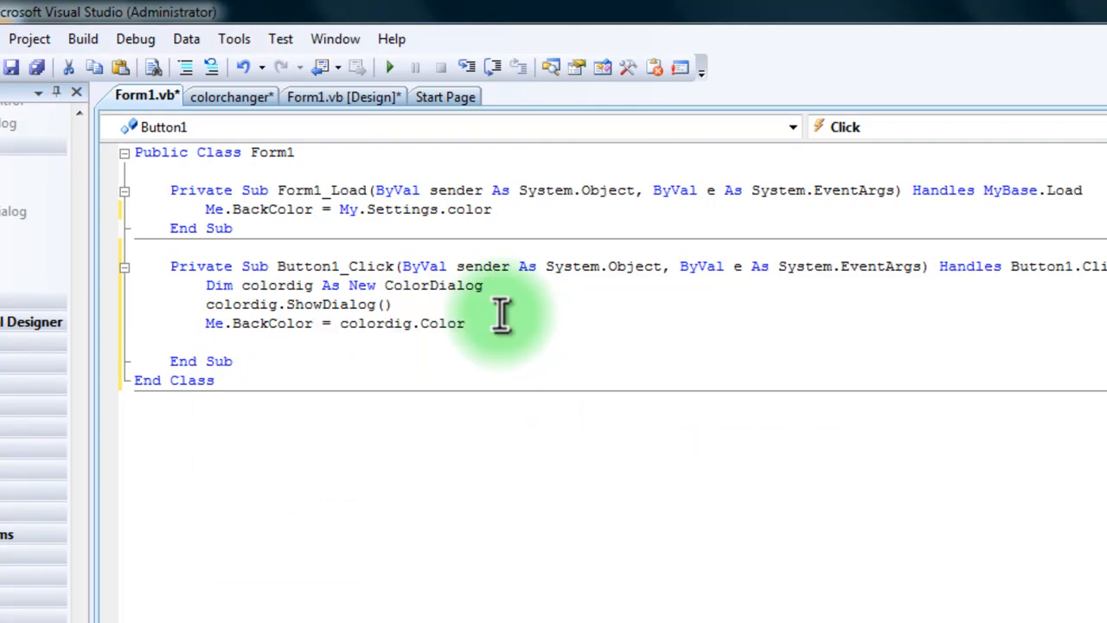
# Write My.Settings.color = colordig.Color to save the chosen colour
pyautogui.write('My.s')
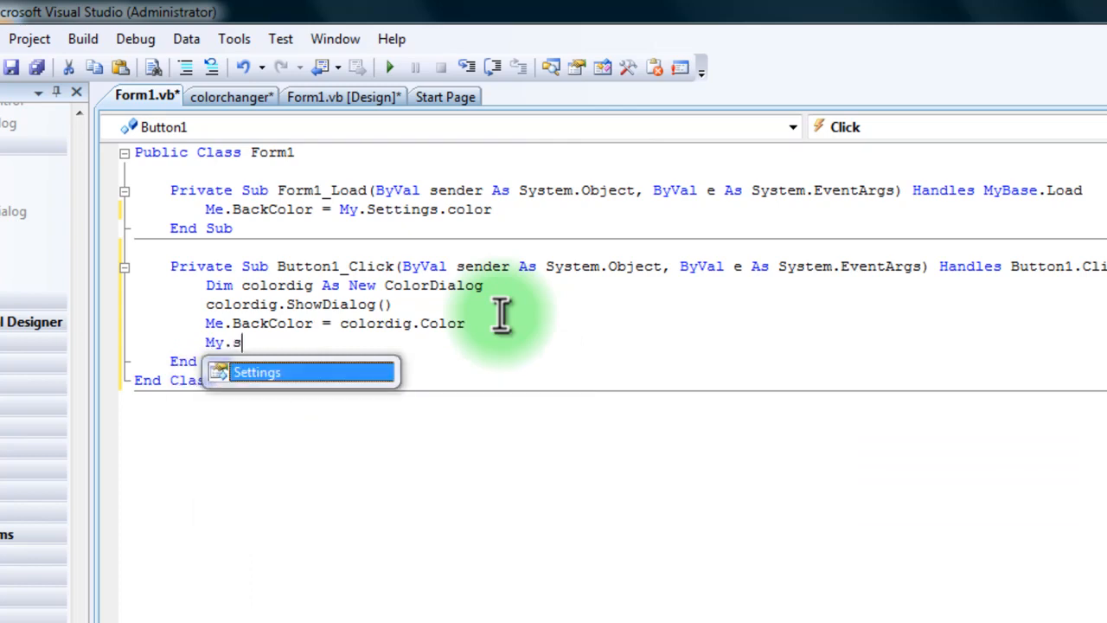
pyautogui.write('ettings.c')
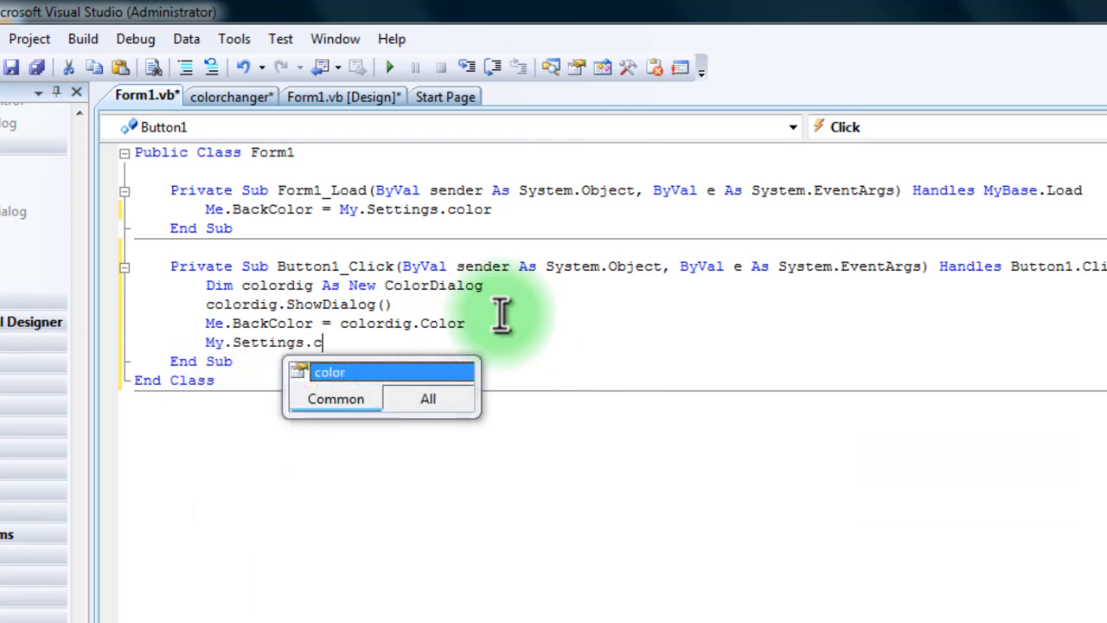
pyautogui.write('=')
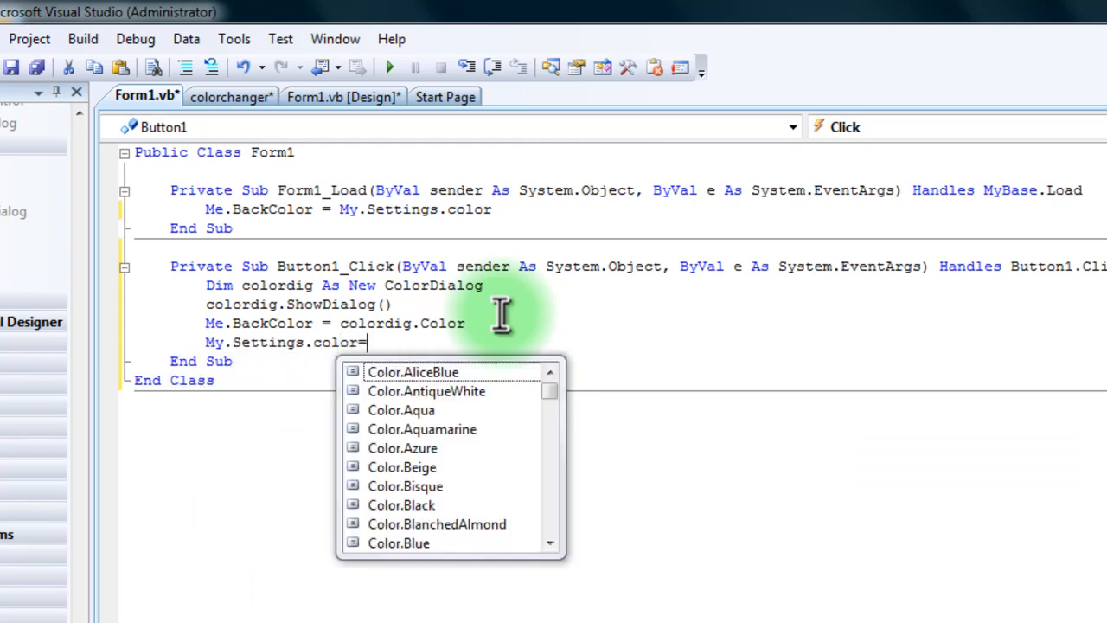
pyautogui.write('colo')
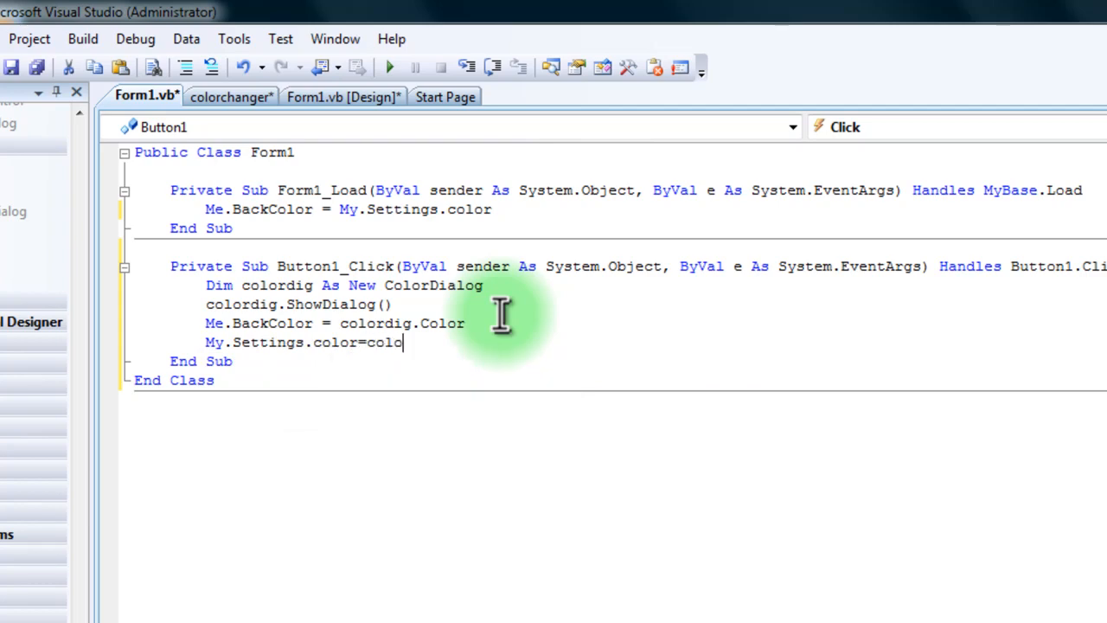
pyautogui.write('rd')
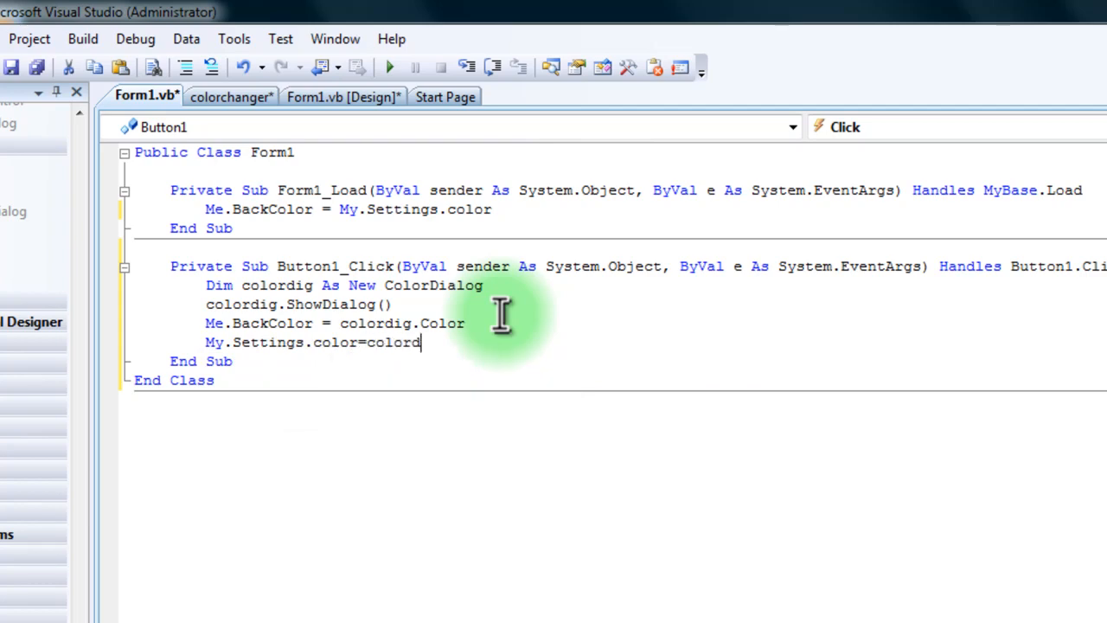
pyautogui.write('i')
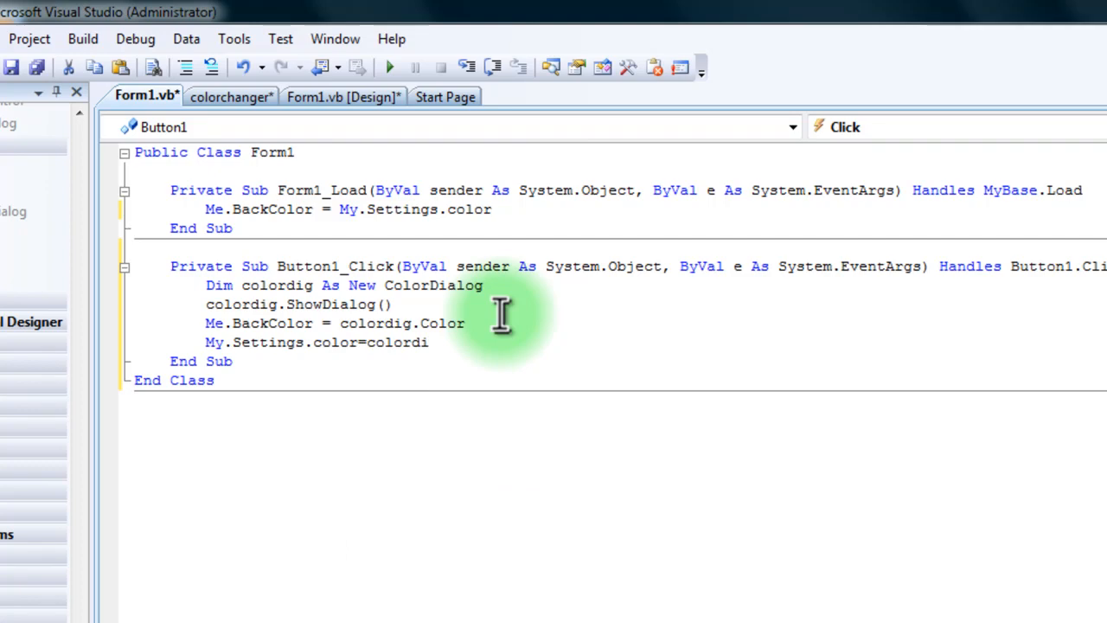
pyautogui.write('.')
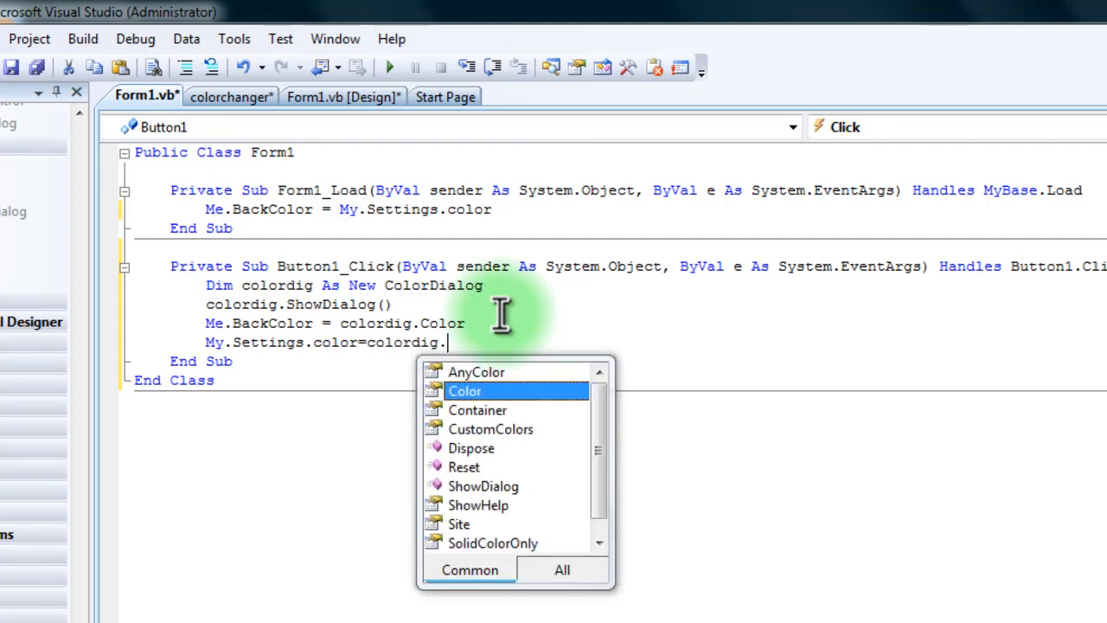
pyautogui.write('color')
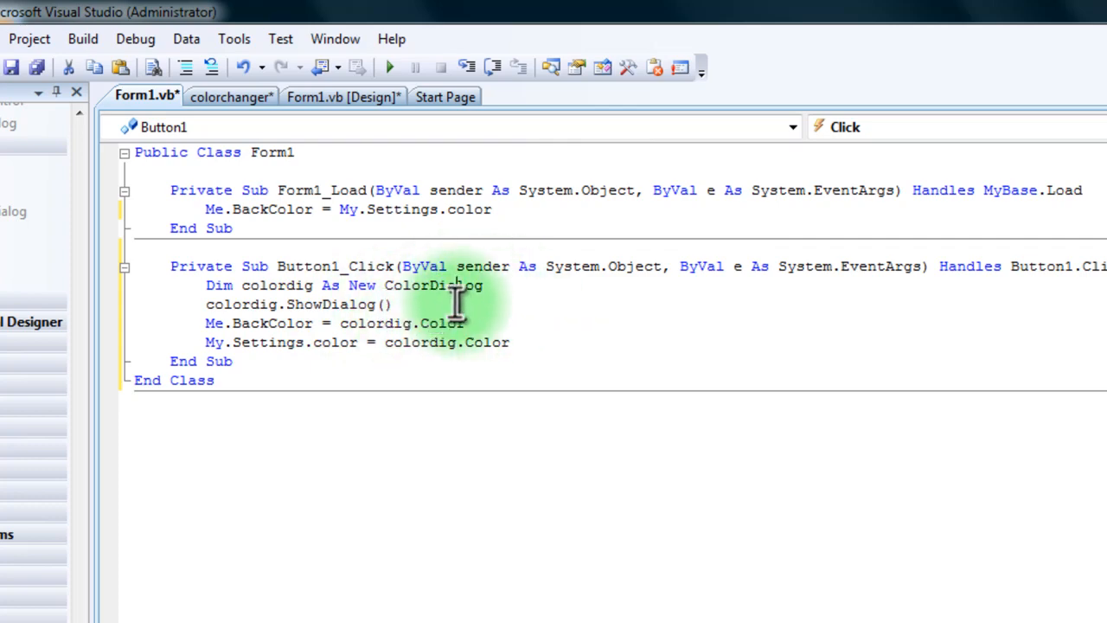
pyautogui.doubleClick(441, 286)
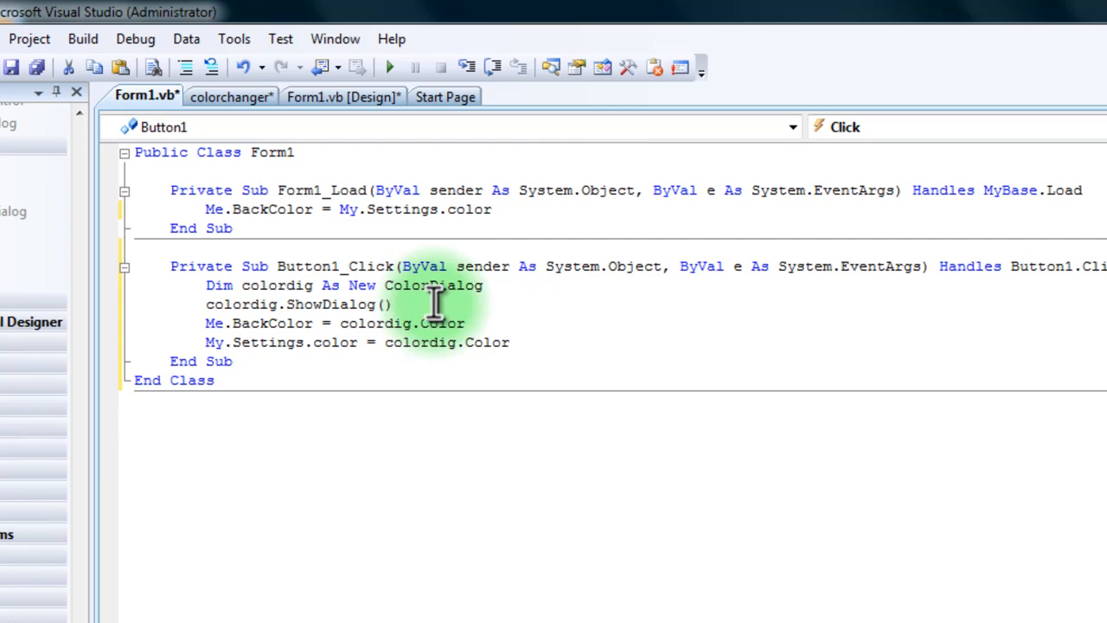
pyautogui.click(394, 305)
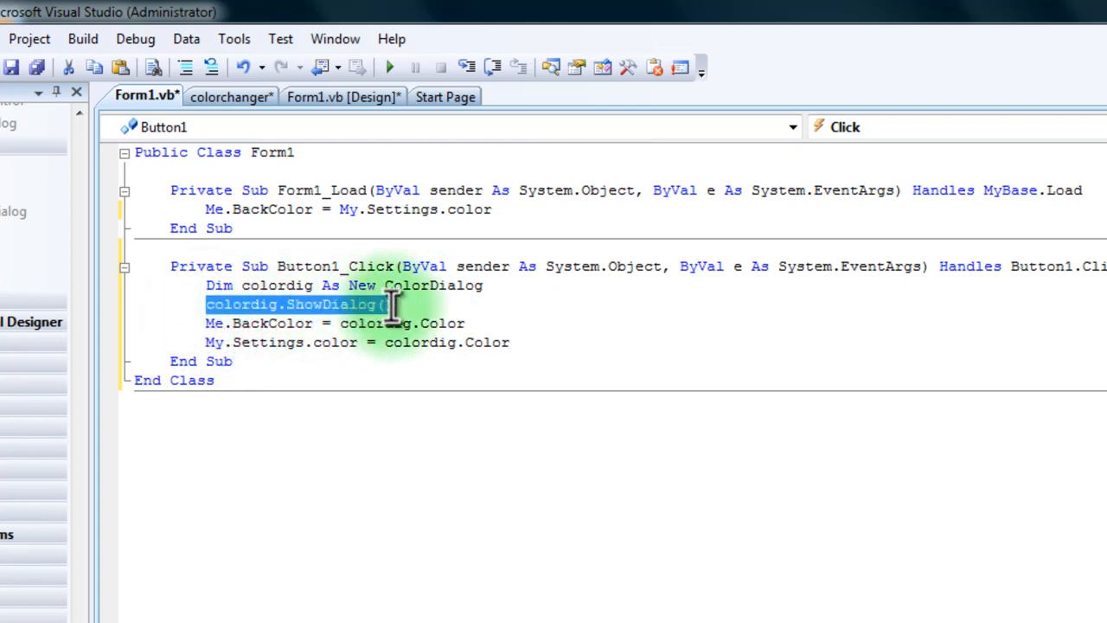
pyautogui.click(349, 323)
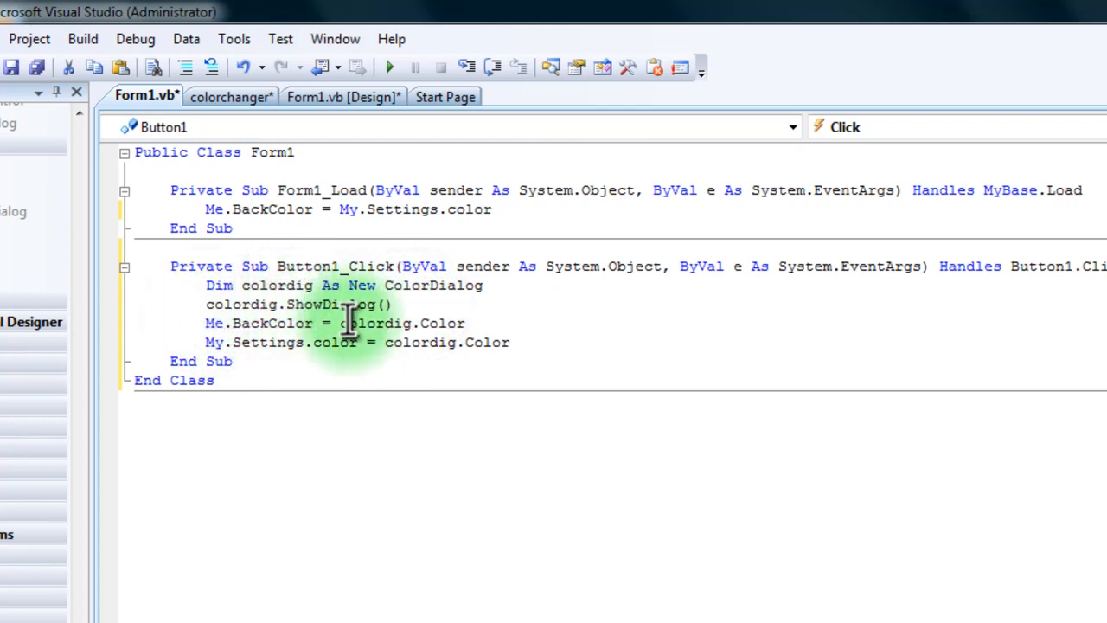
pyautogui.moveTo(275, 377)
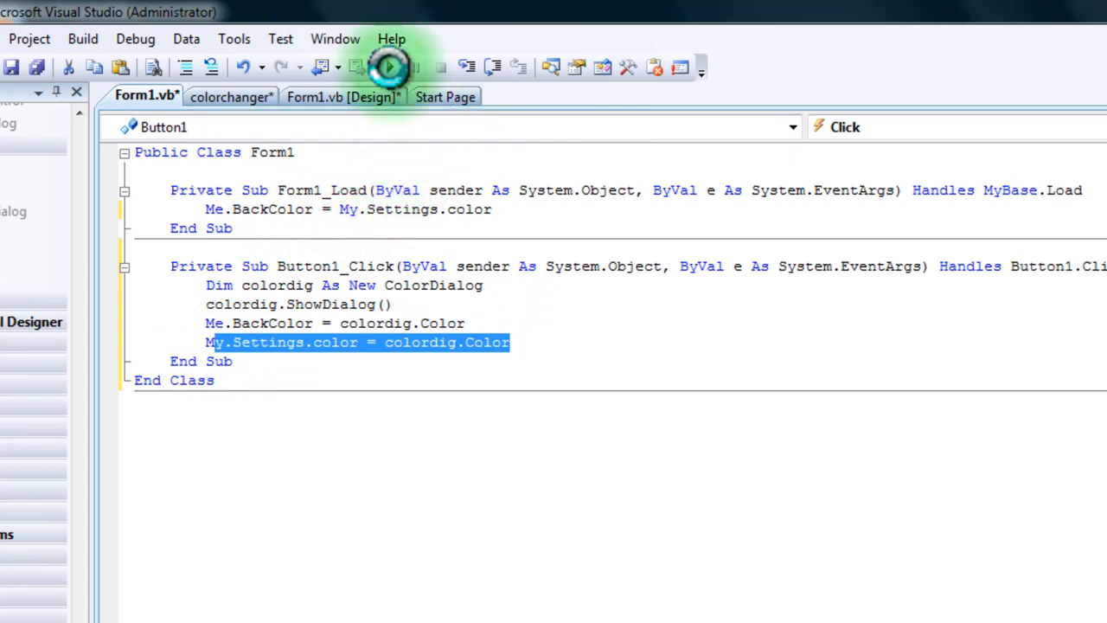
# Run colorchanger and pick blue in the Color dialog to replace the green background
pyautogui.click(389, 67)
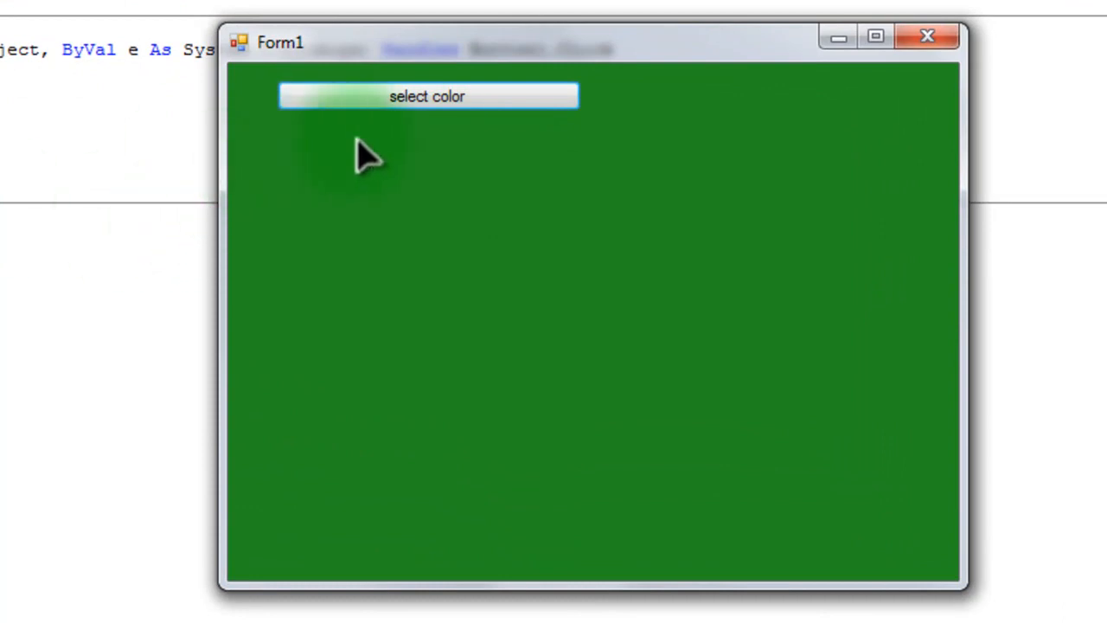
pyautogui.click(426, 97)
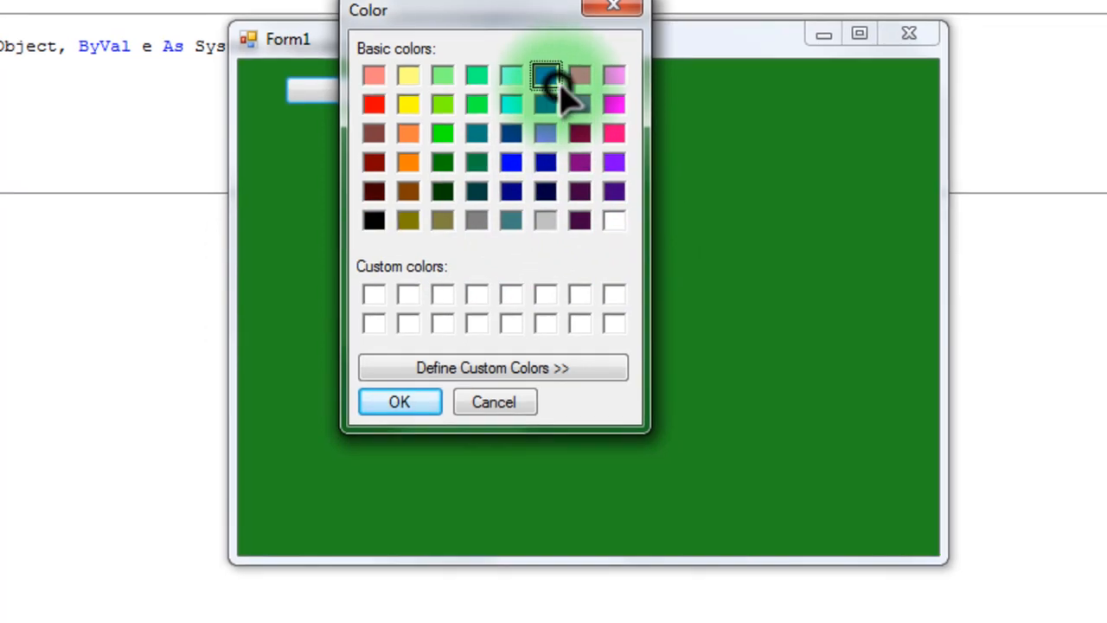
pyautogui.click(397, 401)
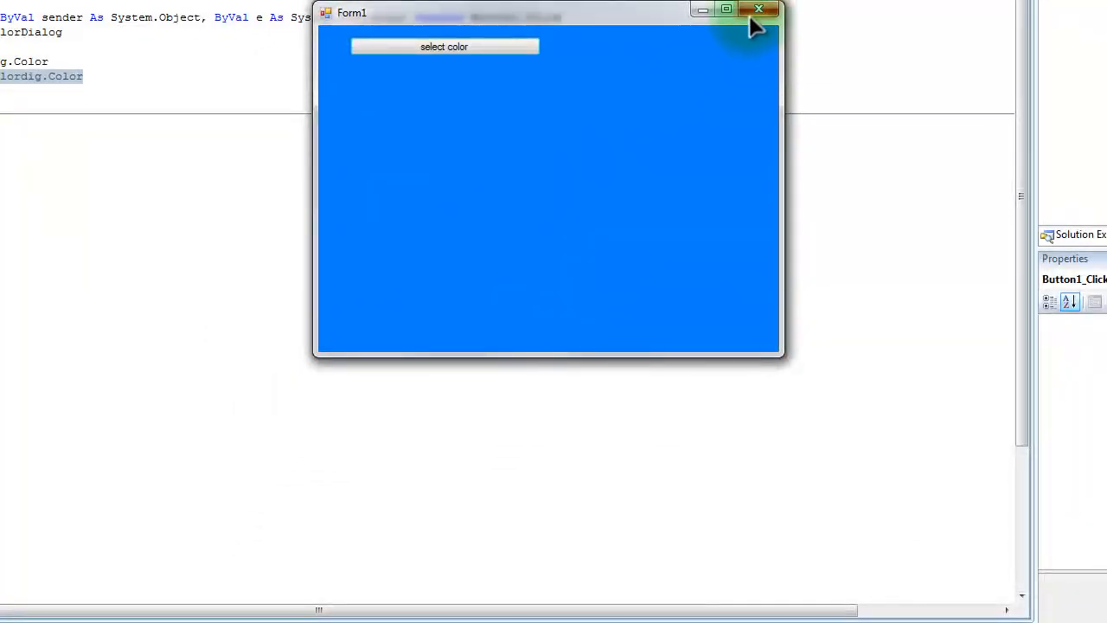
# Rerun to confirm blue persists, change the background to black, then close to retest
pyautogui.click(758, 11)
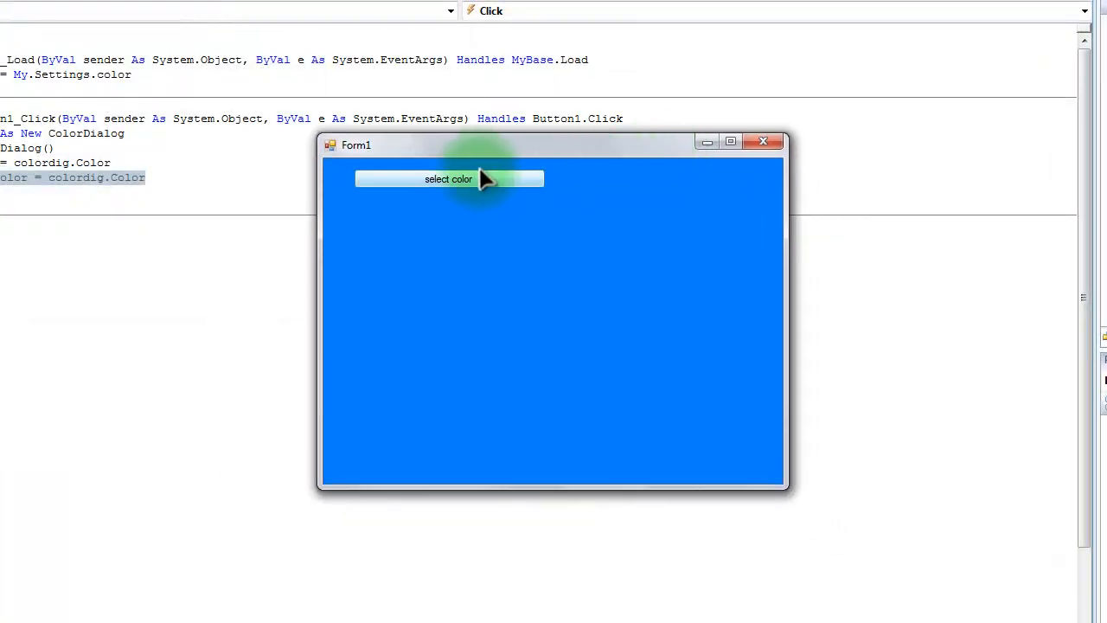
pyautogui.click(448, 178)
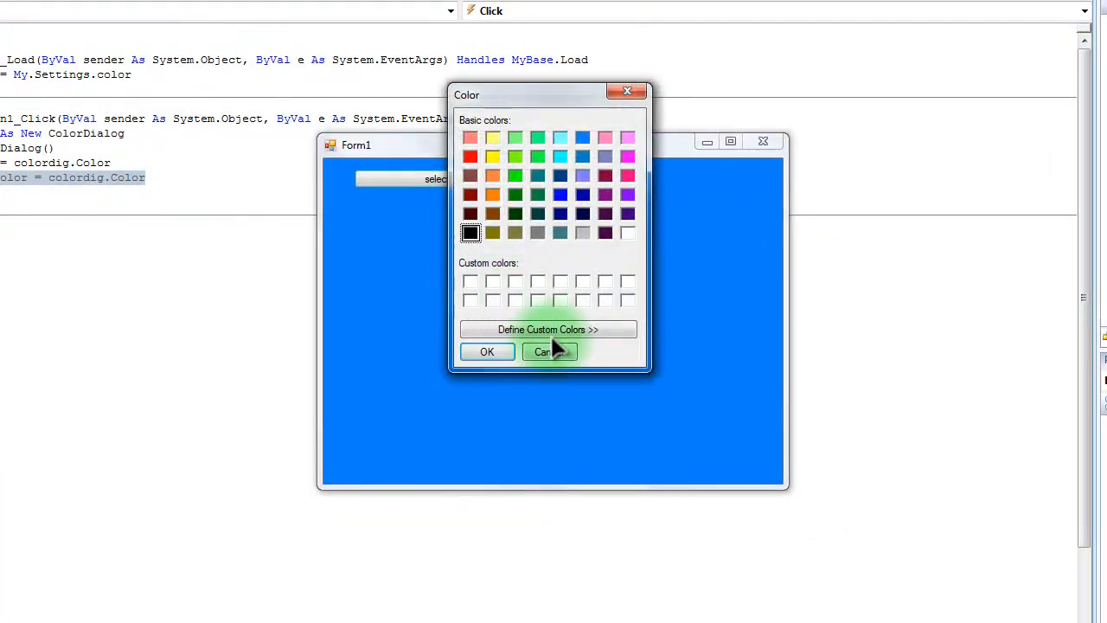
pyautogui.click(543, 351)
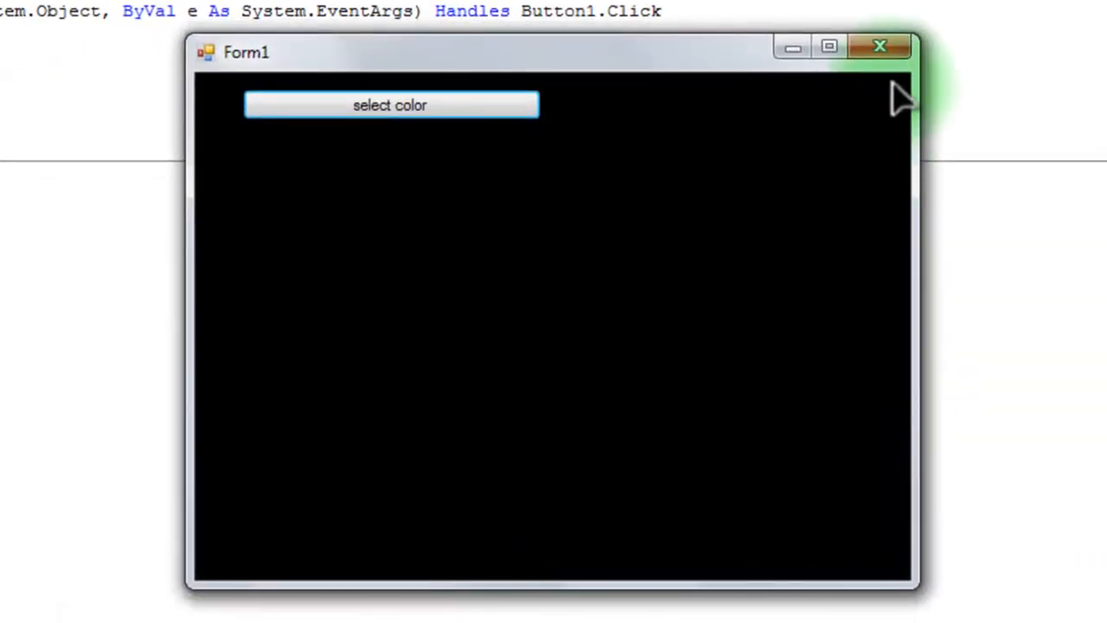
pyautogui.click(879, 45)
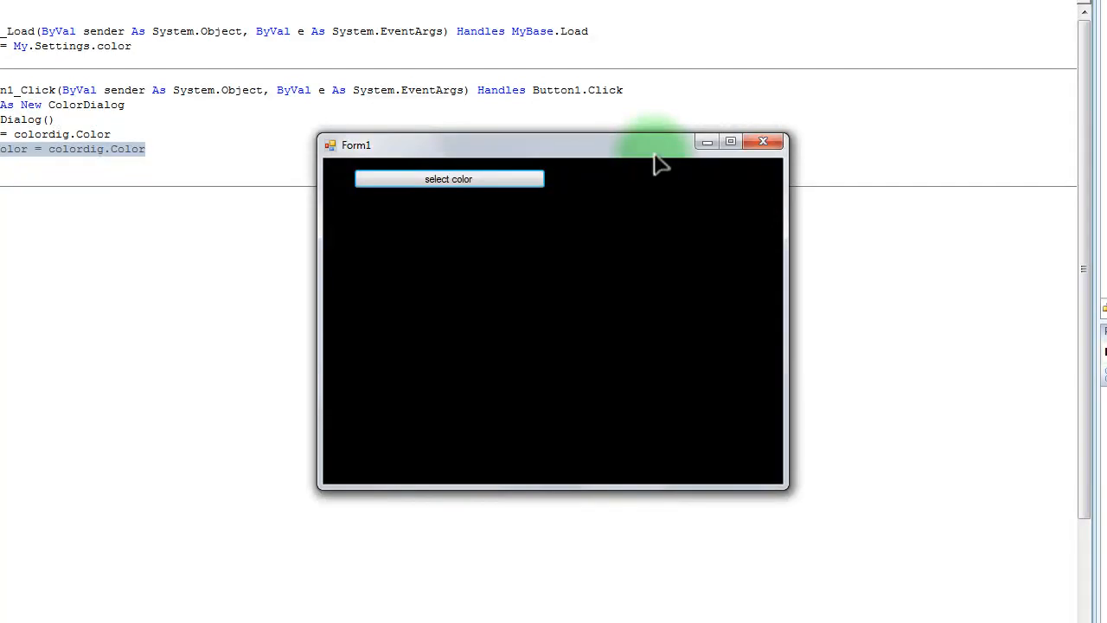
pyautogui.moveTo(765, 169)
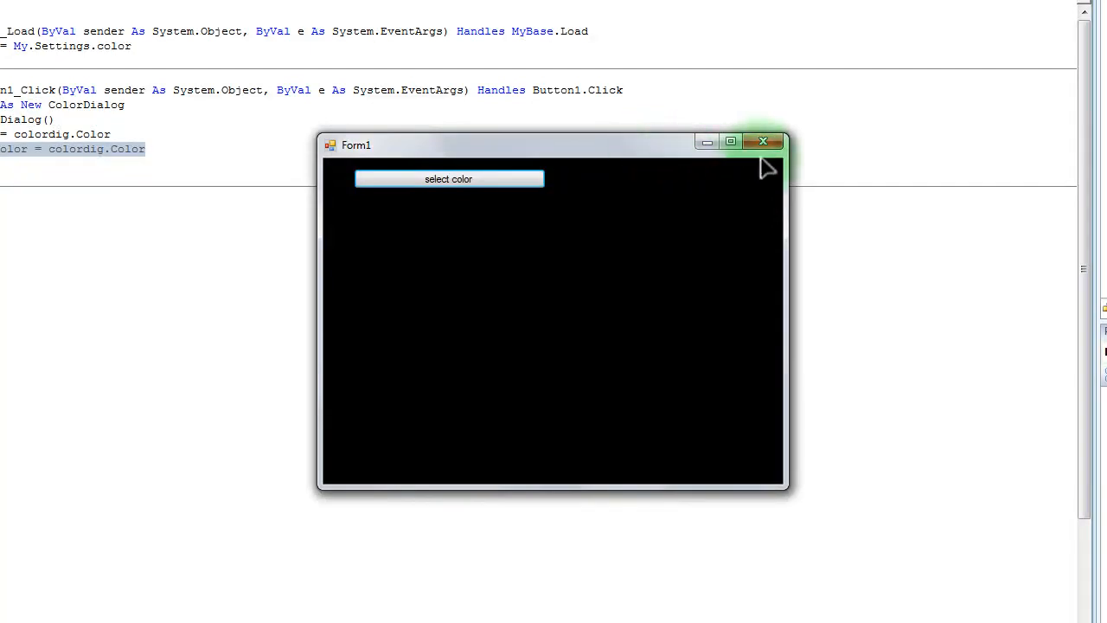